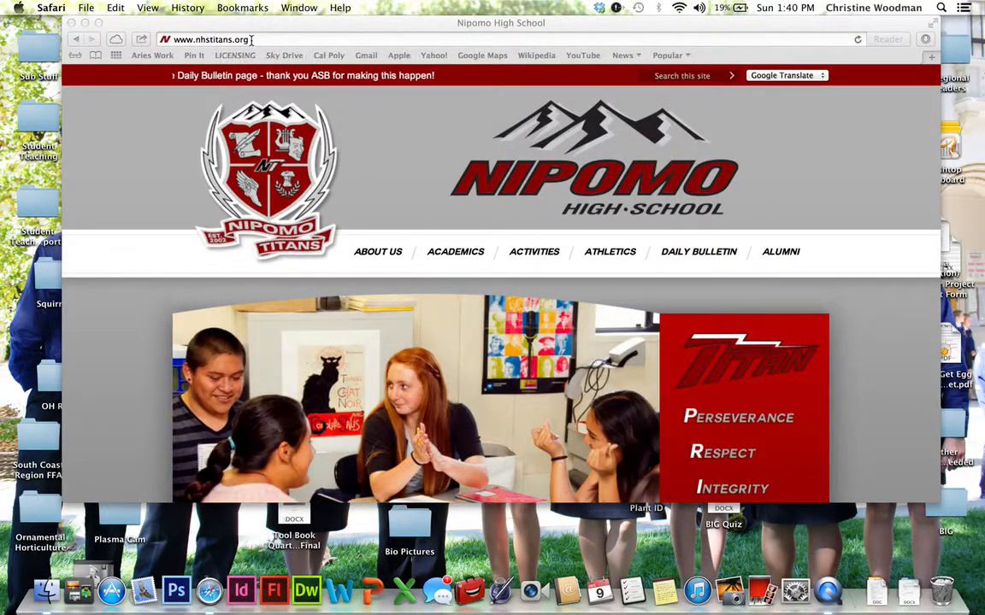
# - Search Google for 'dropbox' from Safari's address bar
pyautogui.write('box mac')
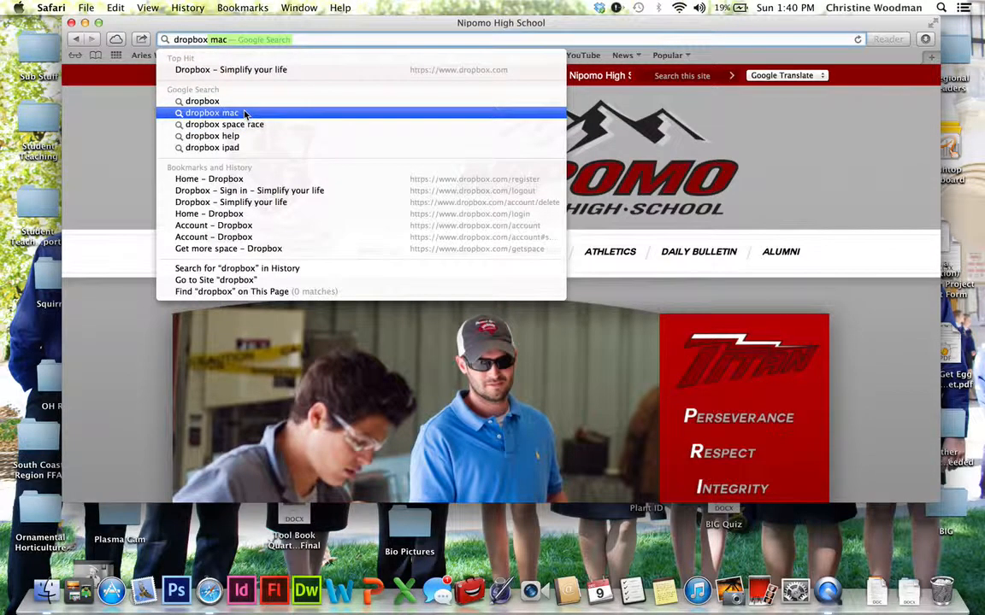
pyautogui.click(202, 101)
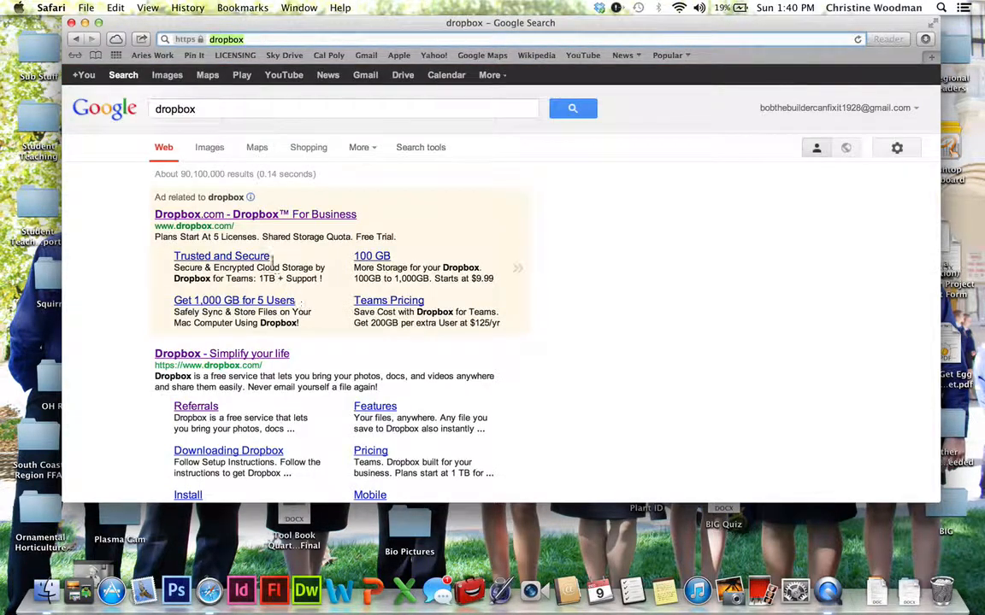
pyautogui.moveTo(242, 365)
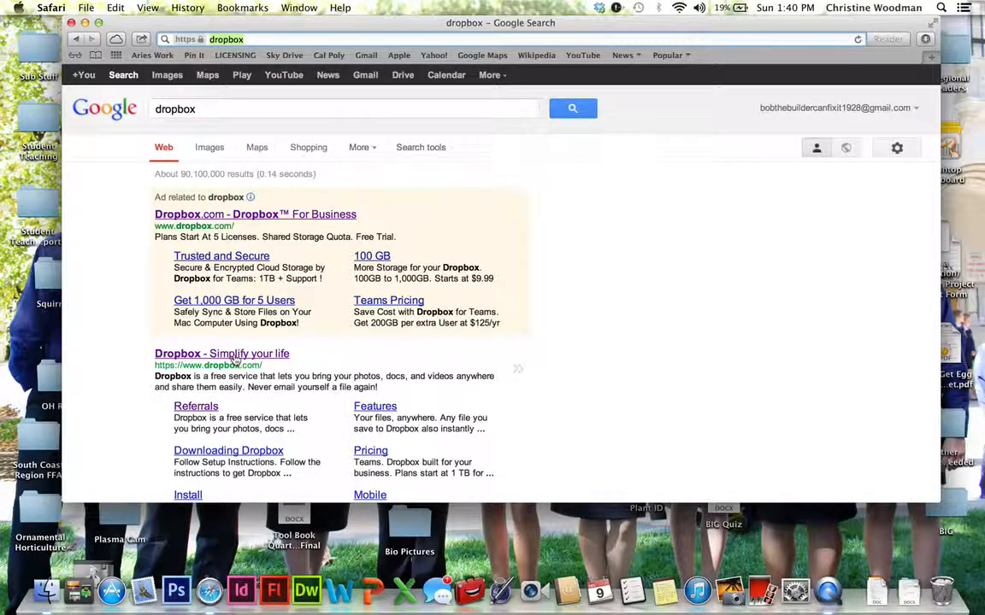
# - Go to the Dropbox site from the results and start creating a new account
pyautogui.click(222, 352)
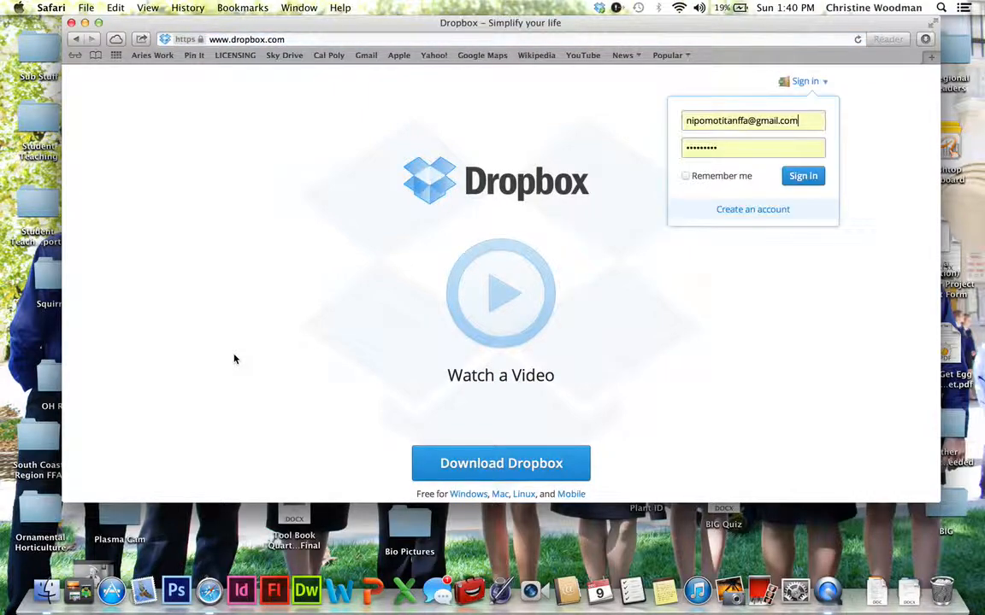
pyautogui.moveTo(769, 230)
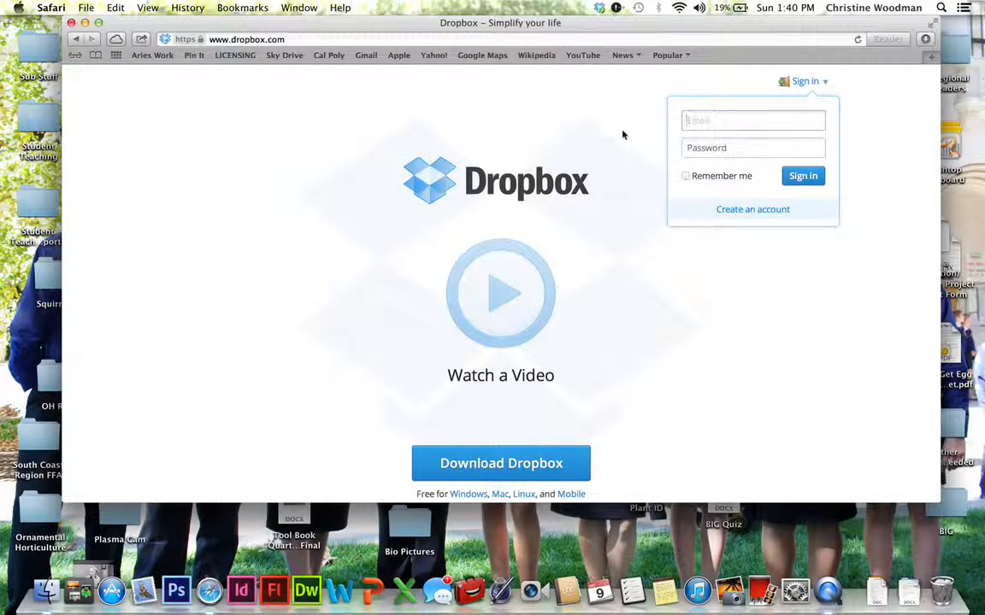
pyautogui.click(612, 249)
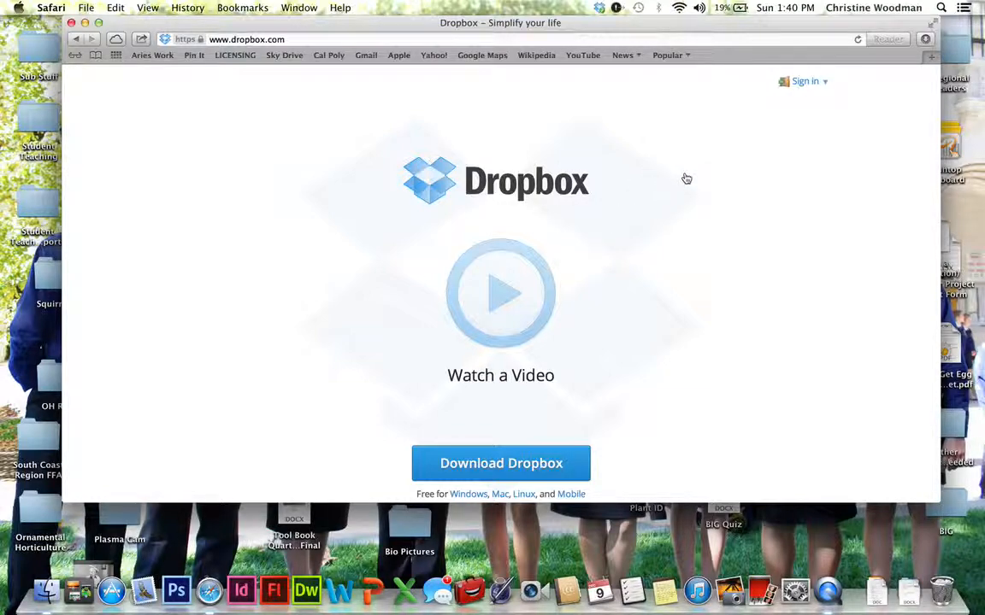
pyautogui.moveTo(817, 94)
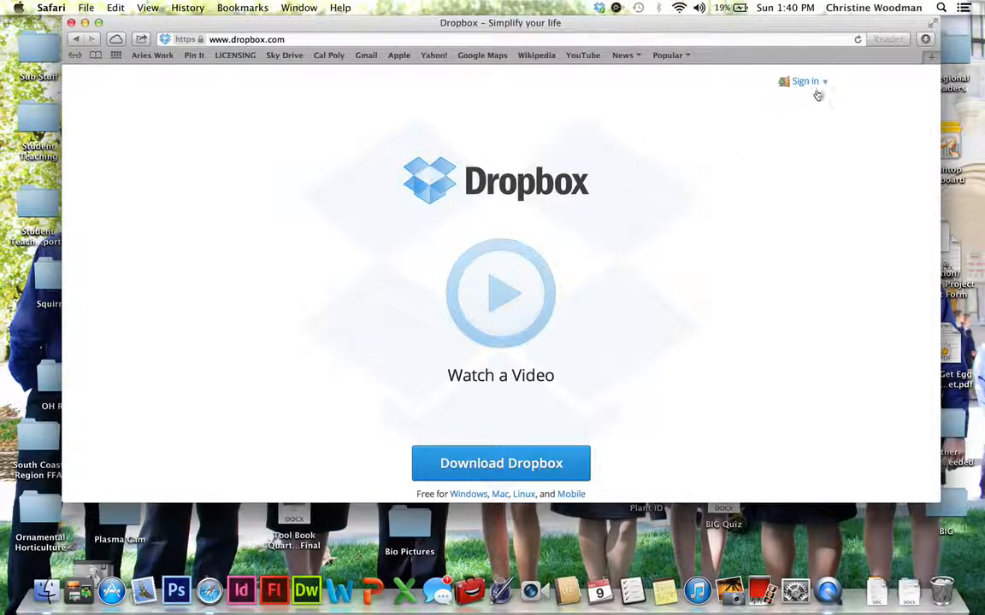
pyautogui.click(803, 81)
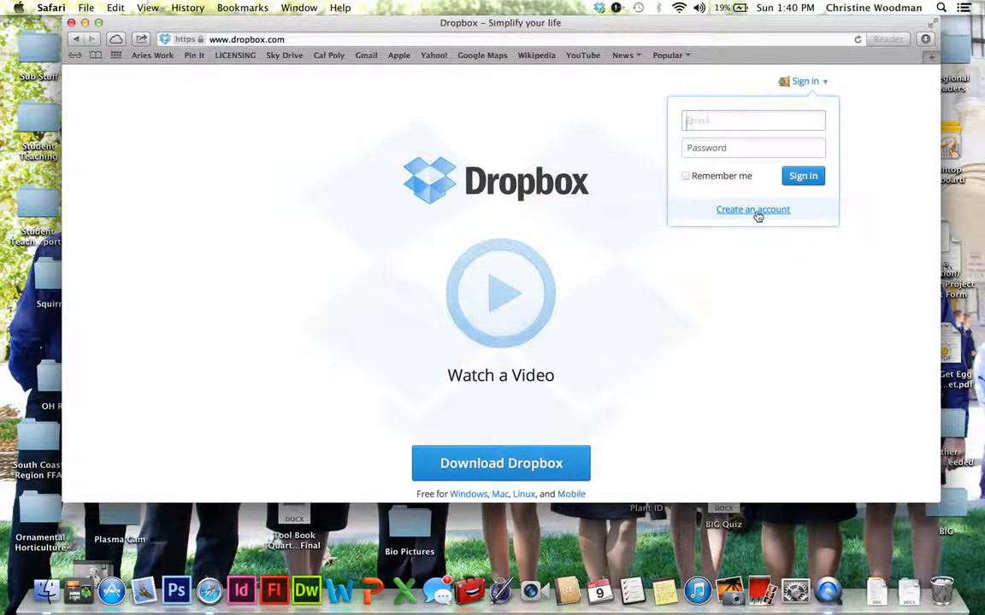
pyautogui.click(753, 209)
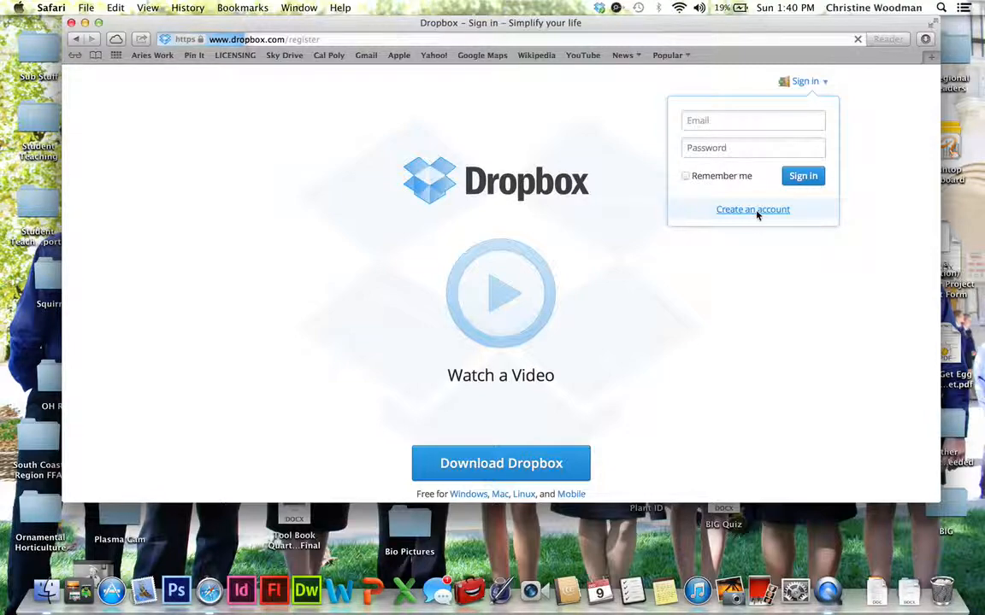
pyautogui.click(752, 208)
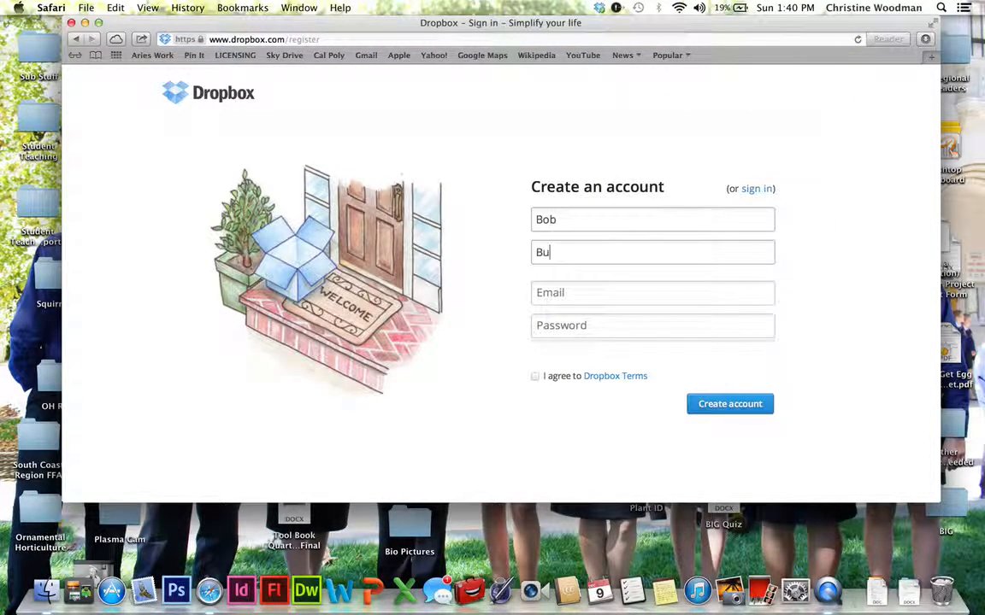
pyautogui.write('ilder')
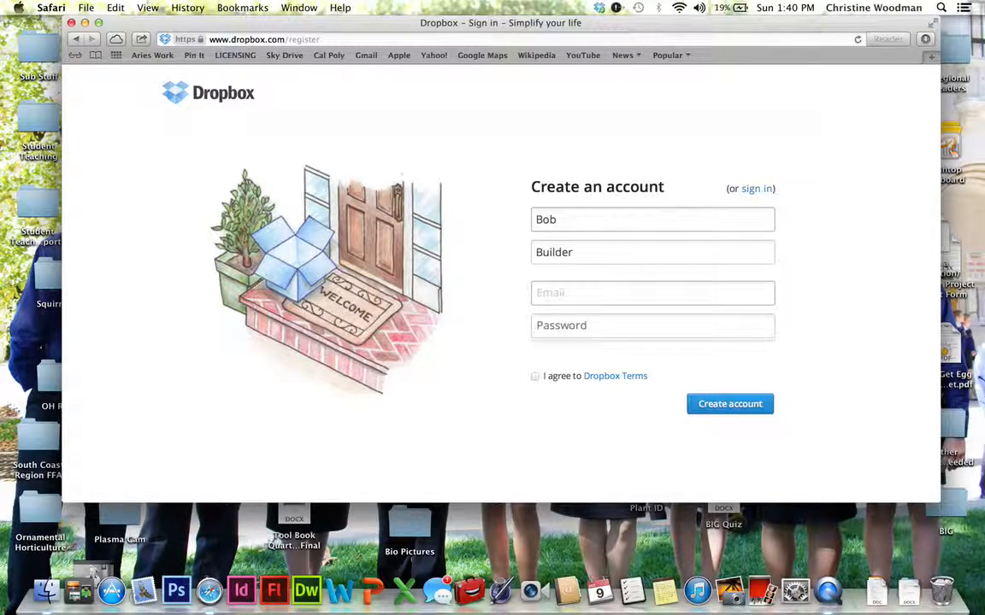
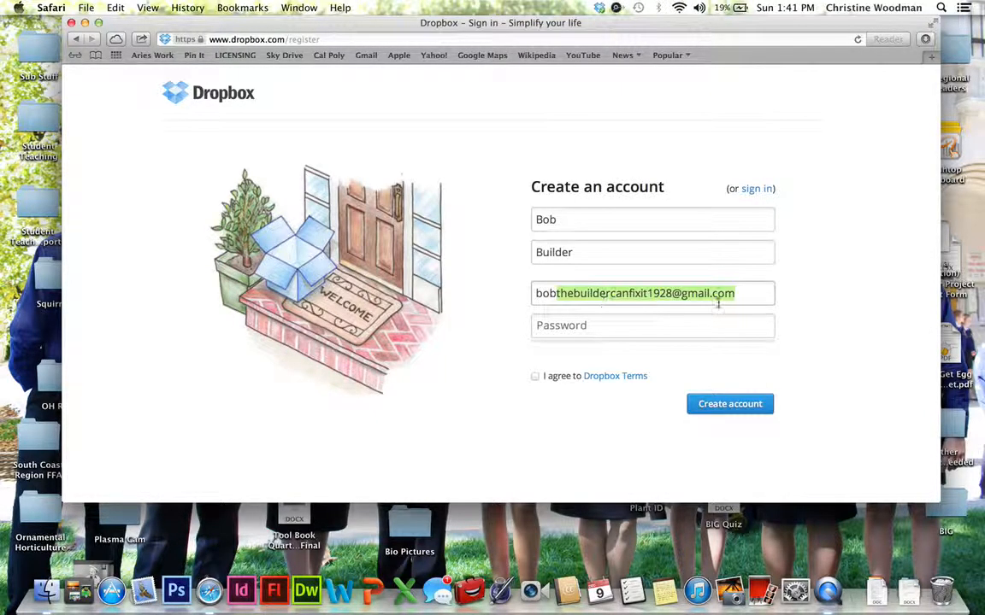
pyautogui.click(653, 325)
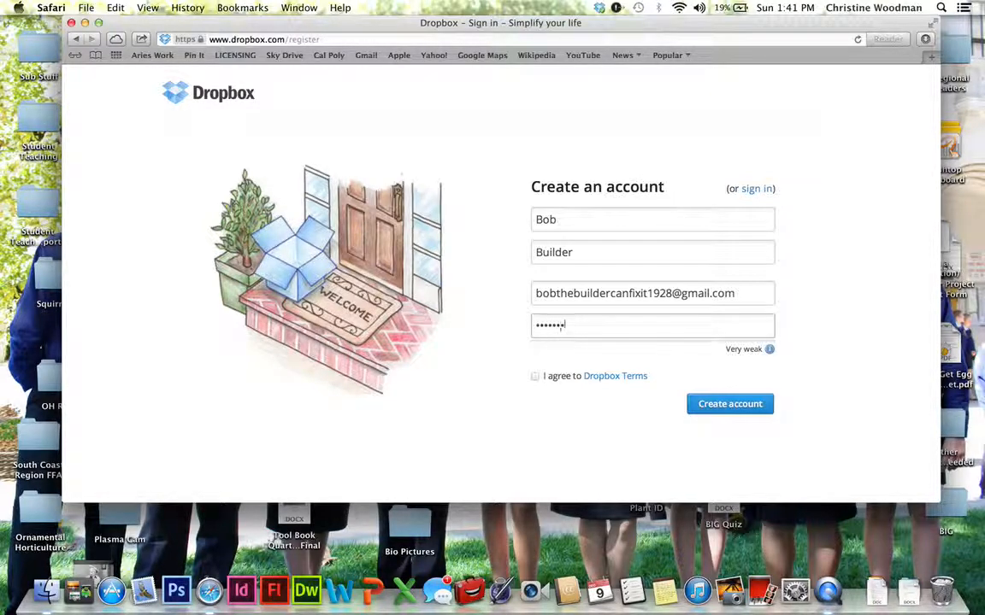
pyautogui.write('••')
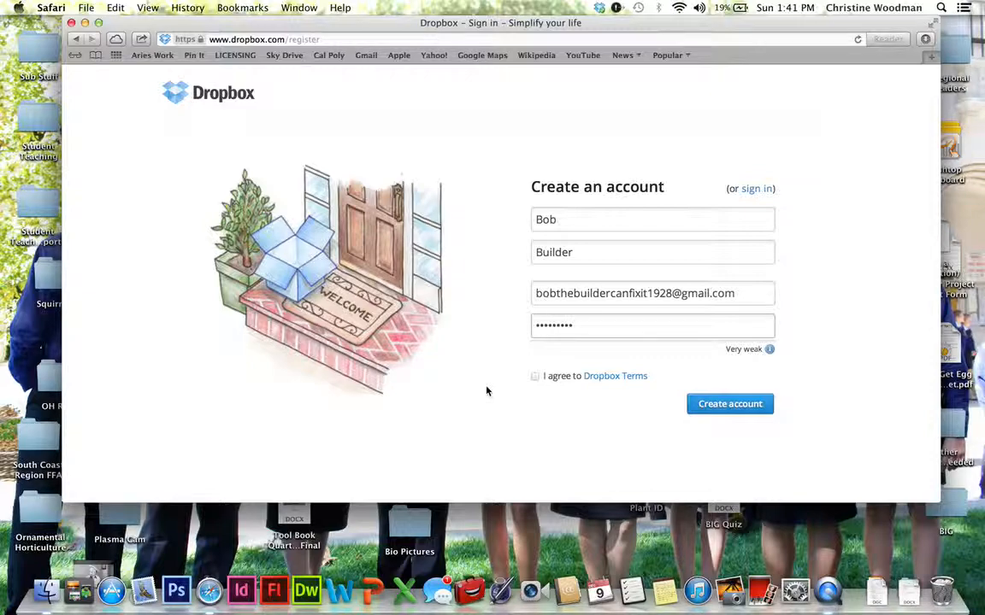
pyautogui.write('•')
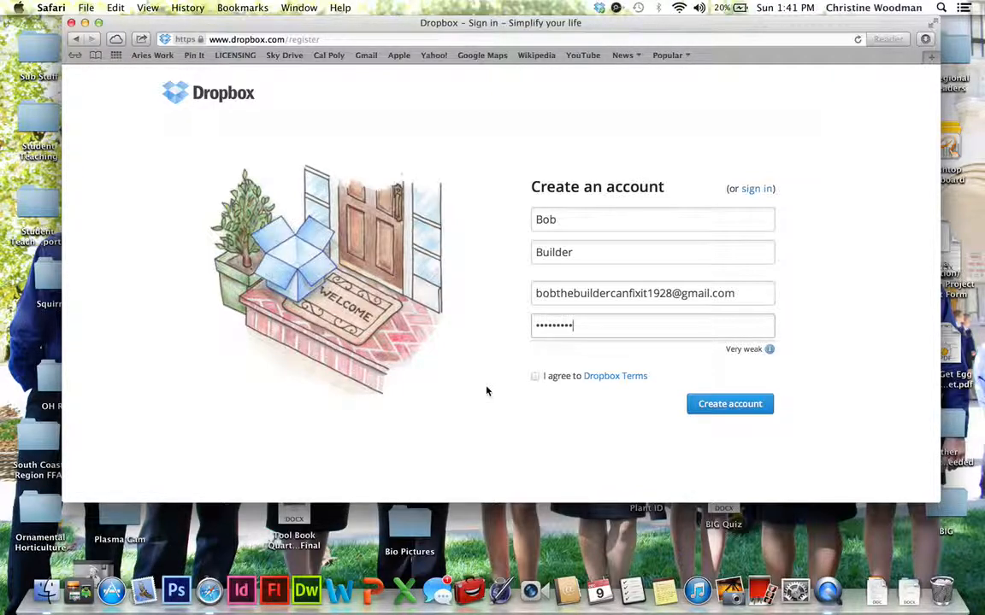
pyautogui.moveTo(537, 376)
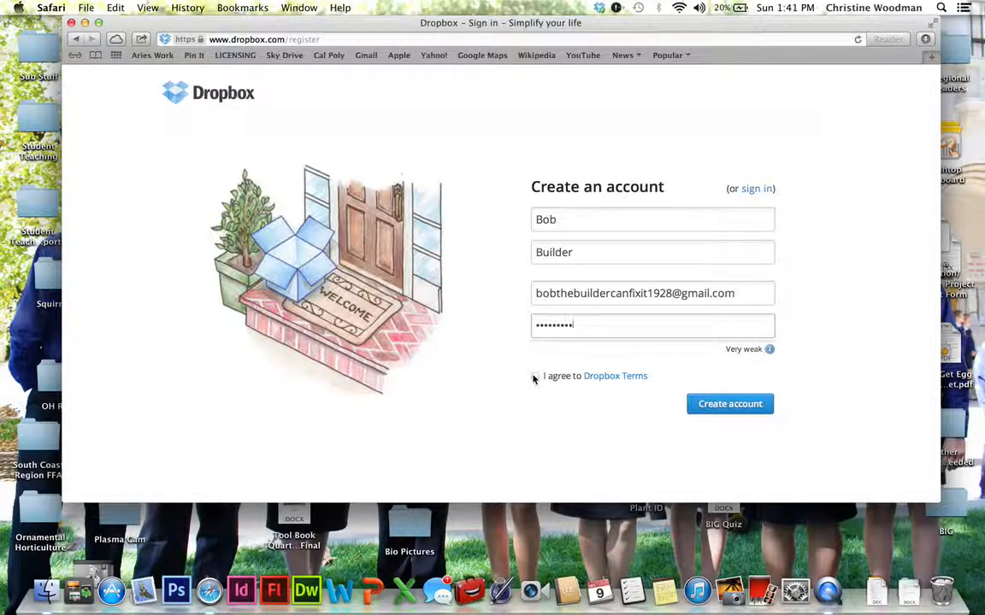
# - Agree to the Dropbox Terms and create the account, reaching the Downloading Dropbox page
pyautogui.click(536, 376)
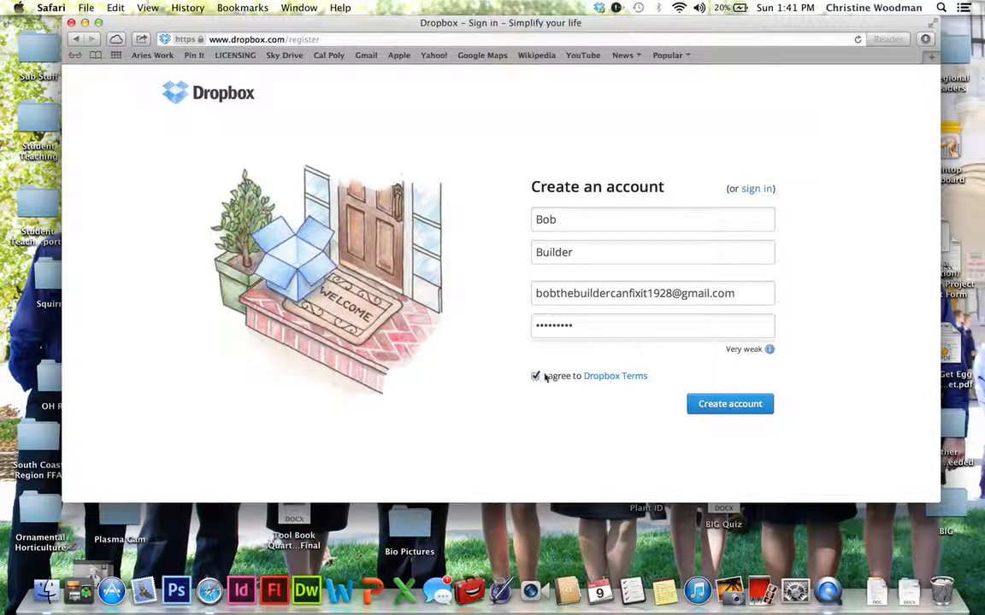
pyautogui.click(728, 403)
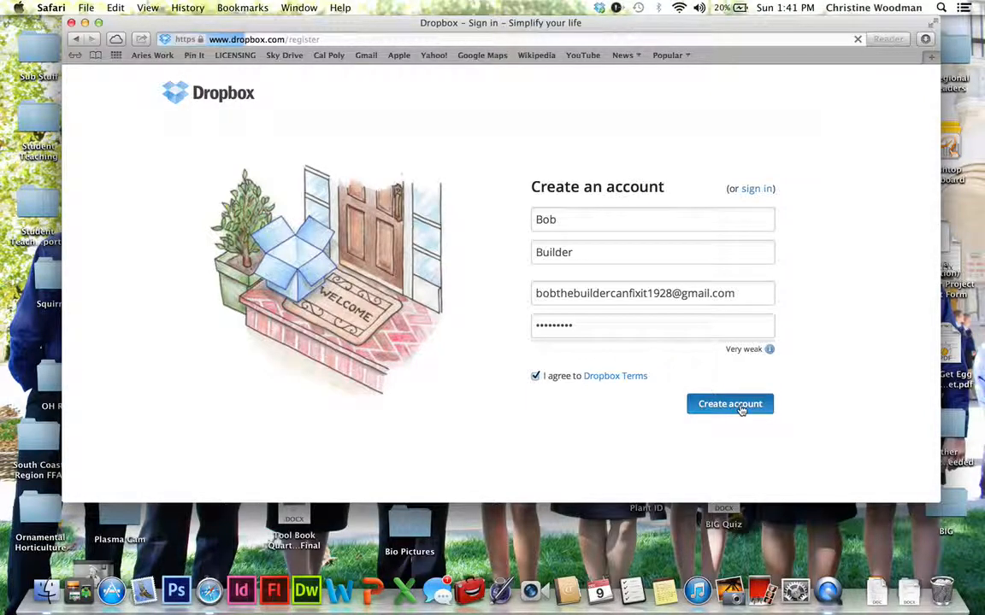
pyautogui.click(728, 404)
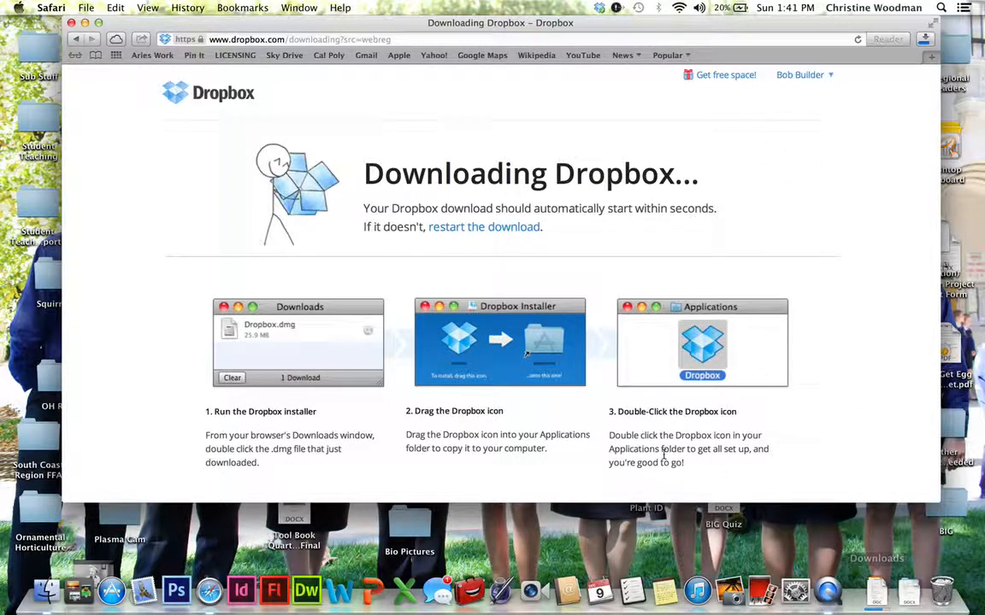
pyautogui.moveTo(875, 590)
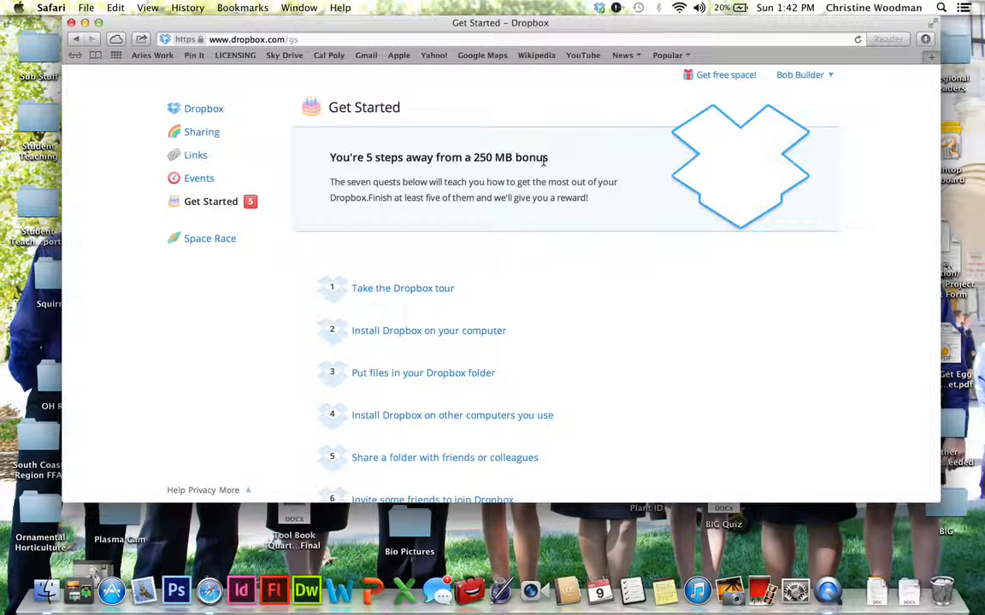
pyautogui.moveTo(402, 288)
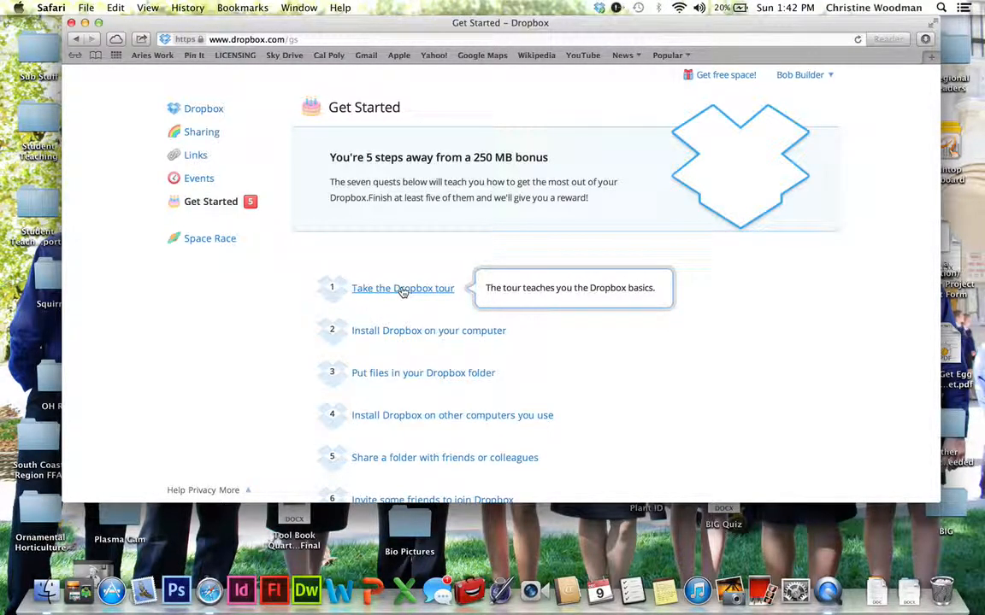
pyautogui.moveTo(414, 339)
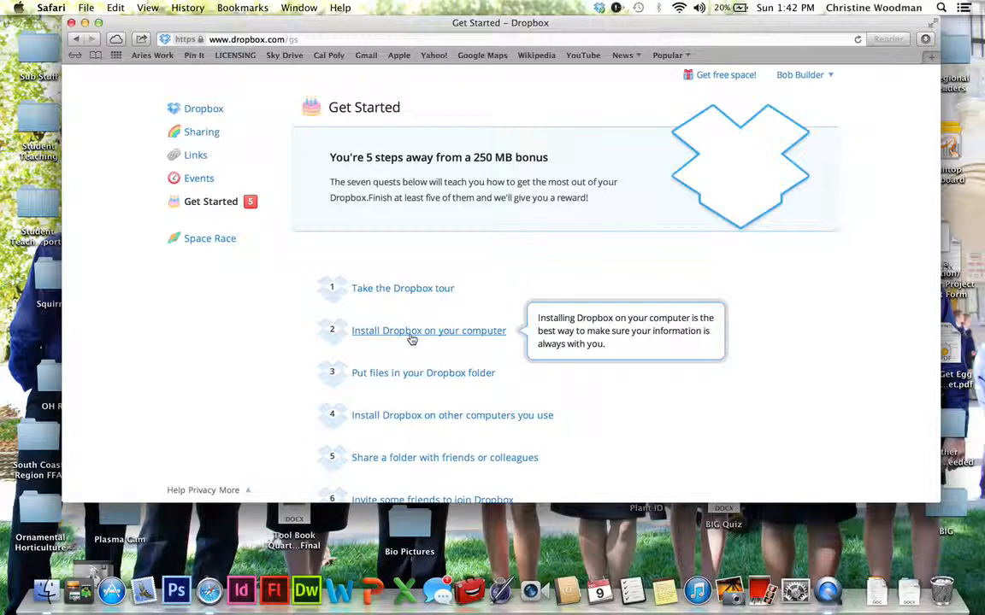
pyautogui.moveTo(424, 373)
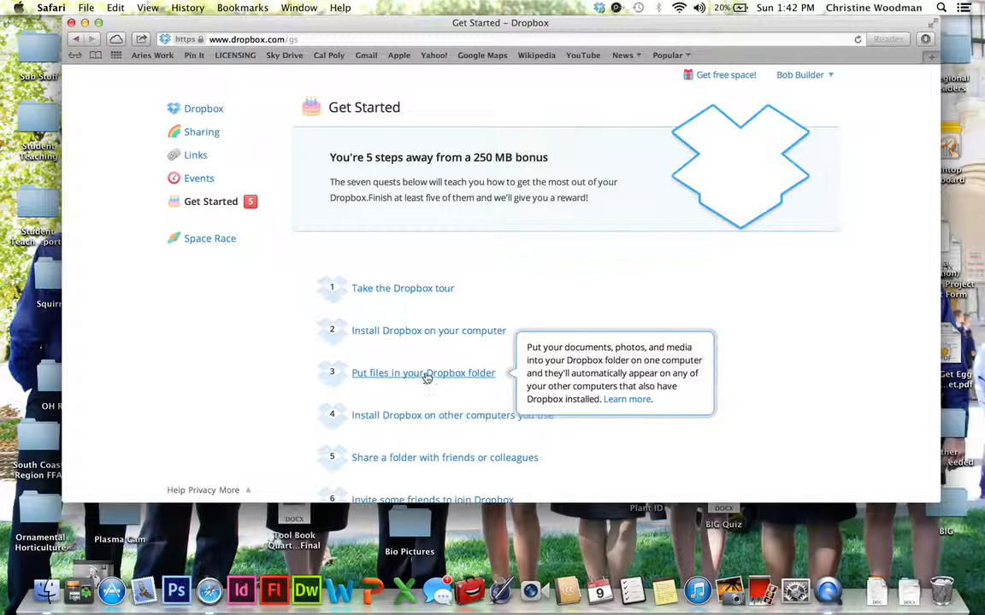
pyautogui.moveTo(451, 415)
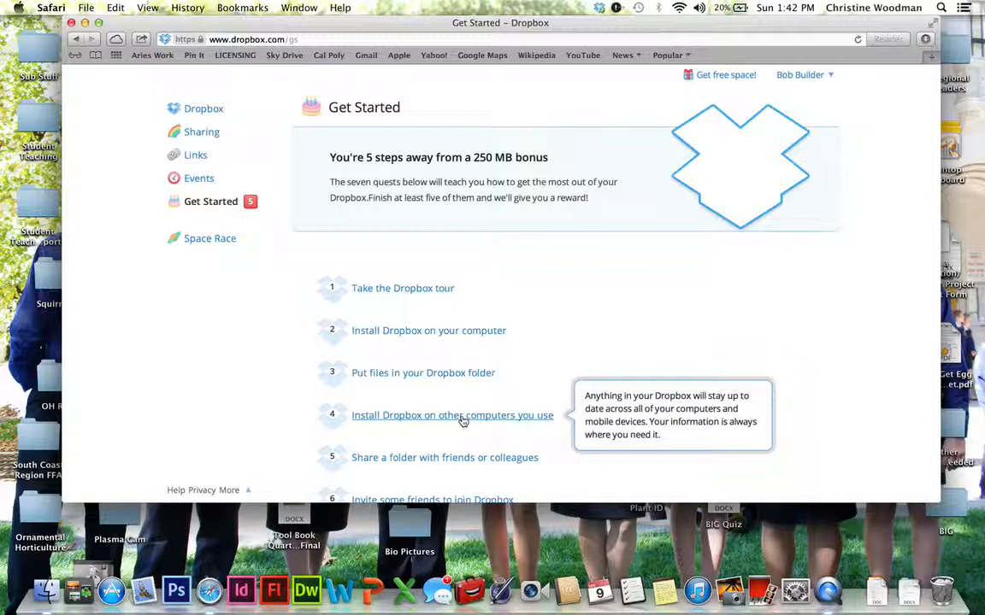
pyautogui.moveTo(249, 219)
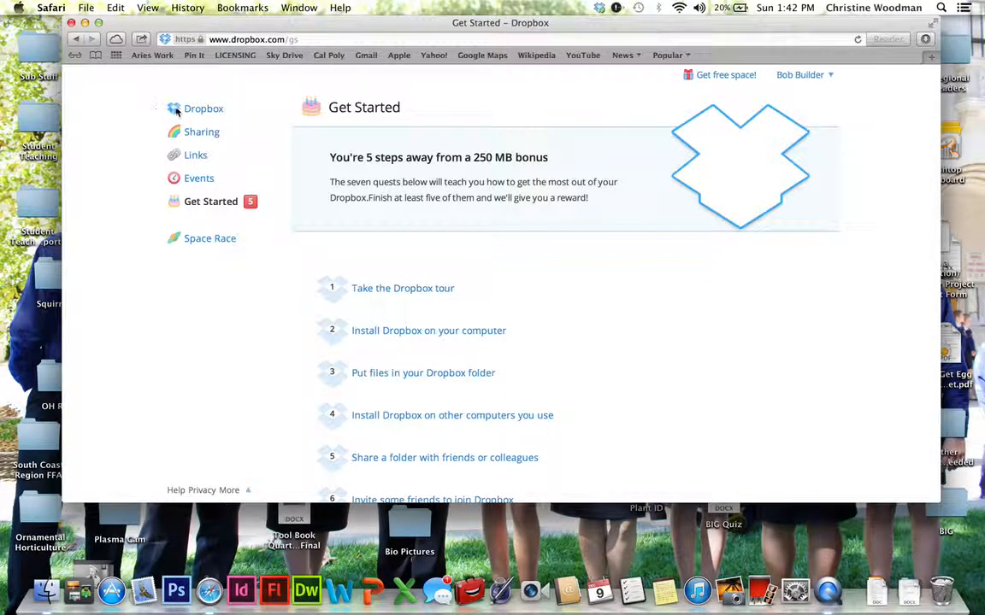
# - Leave the Get Started quests for the main Dropbox file list
pyautogui.click(204, 109)
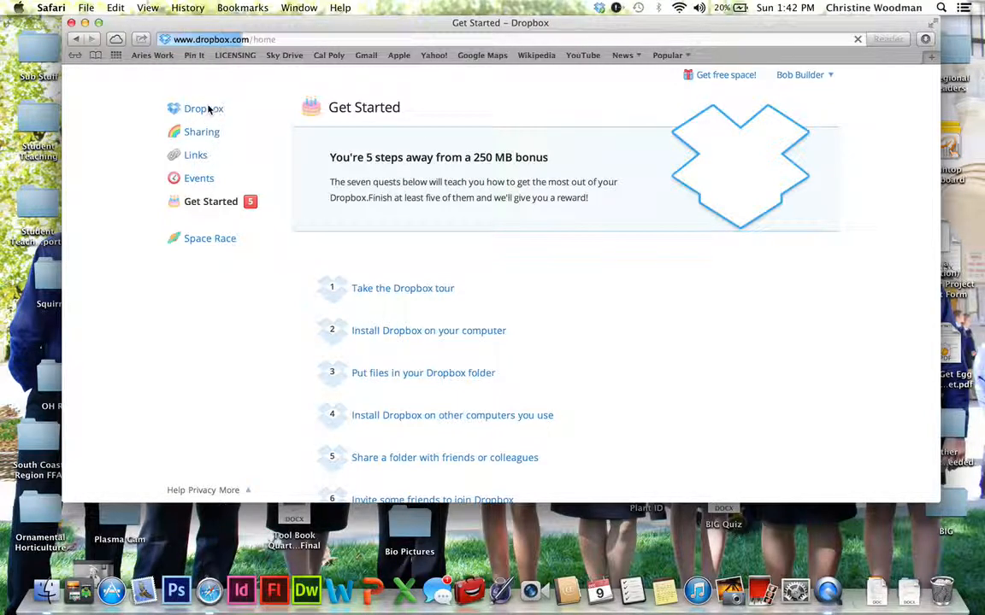
# - View the home file list and begin an upload to Dropbox
pyautogui.click(205, 109)
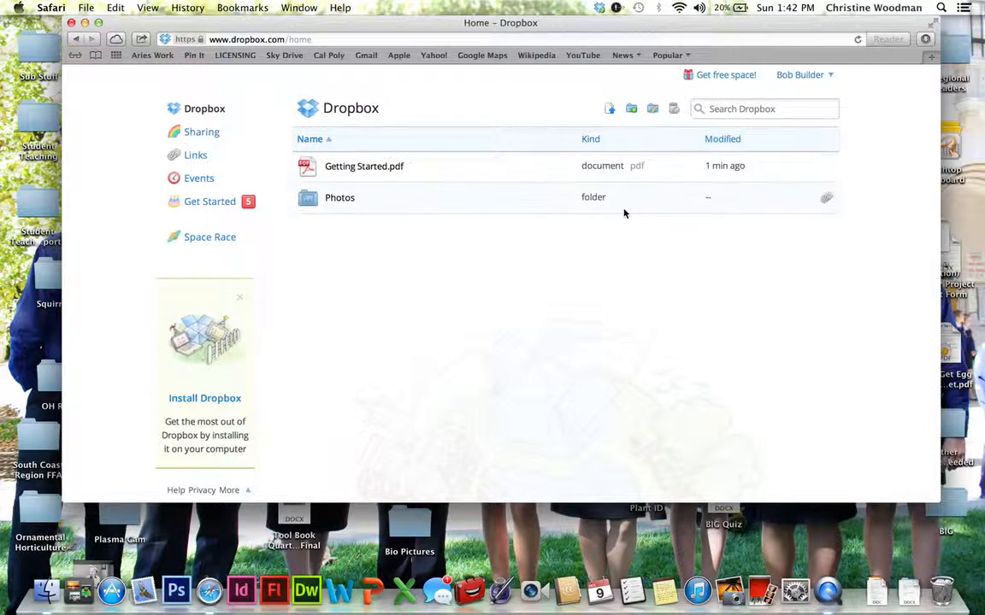
pyautogui.moveTo(364, 213)
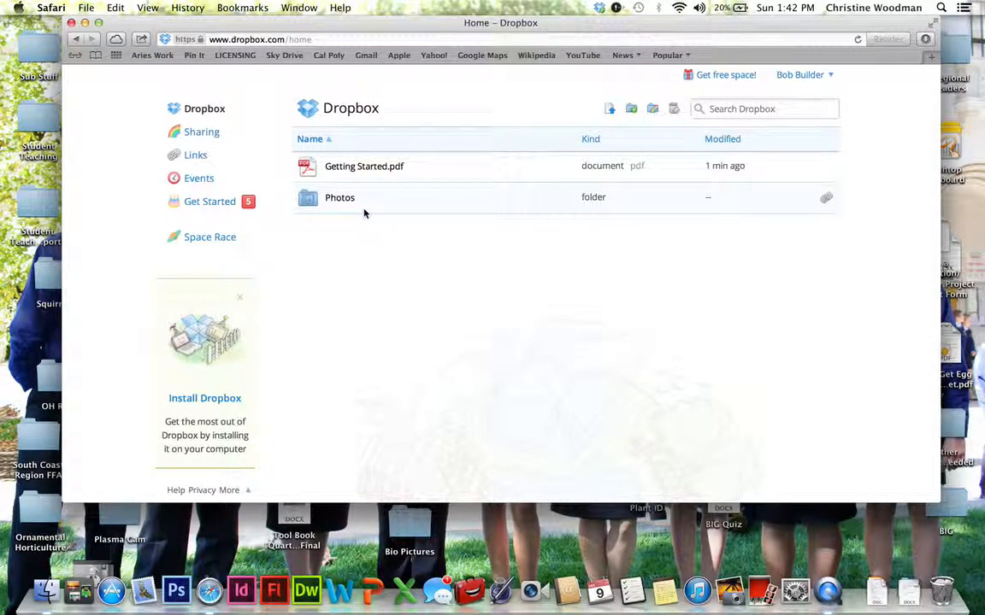
pyautogui.moveTo(349, 174)
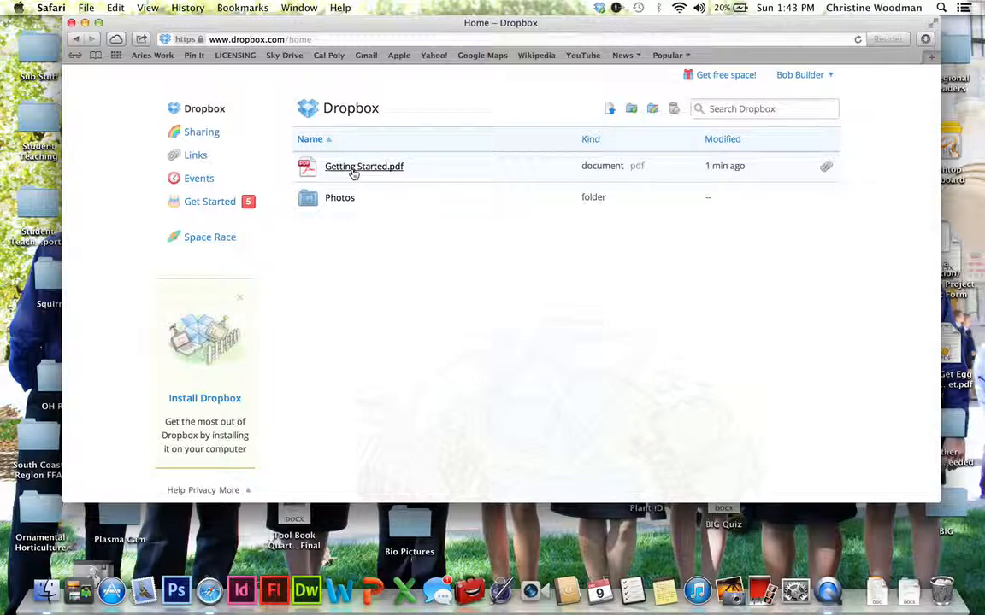
pyautogui.moveTo(549, 161)
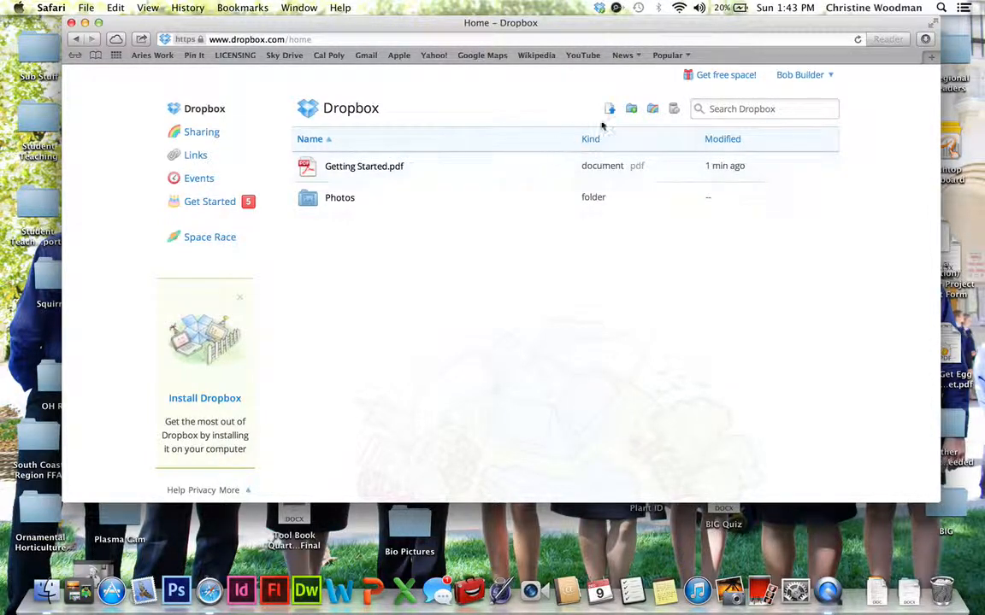
pyautogui.moveTo(609, 109)
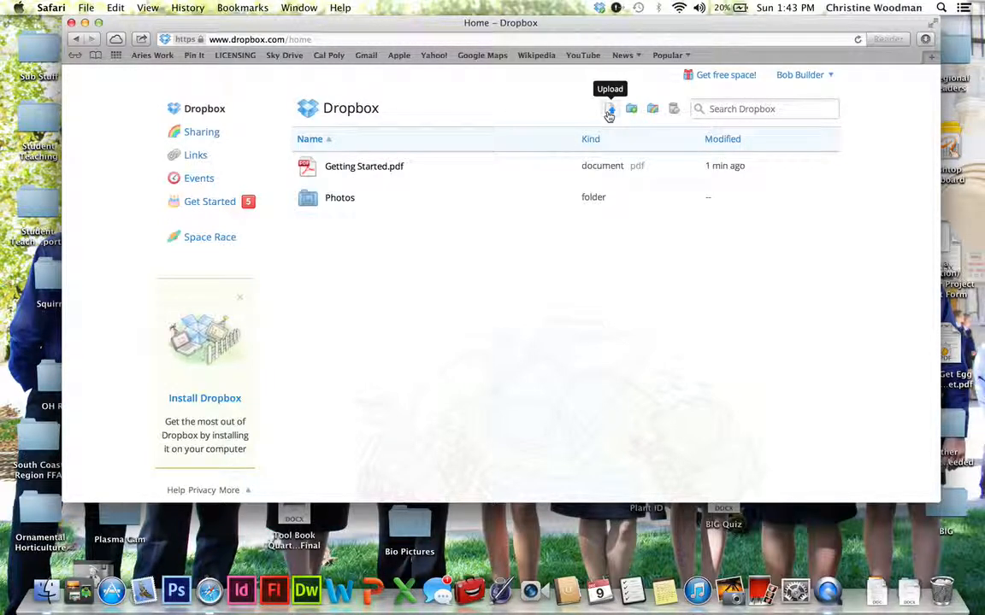
pyautogui.click(609, 109)
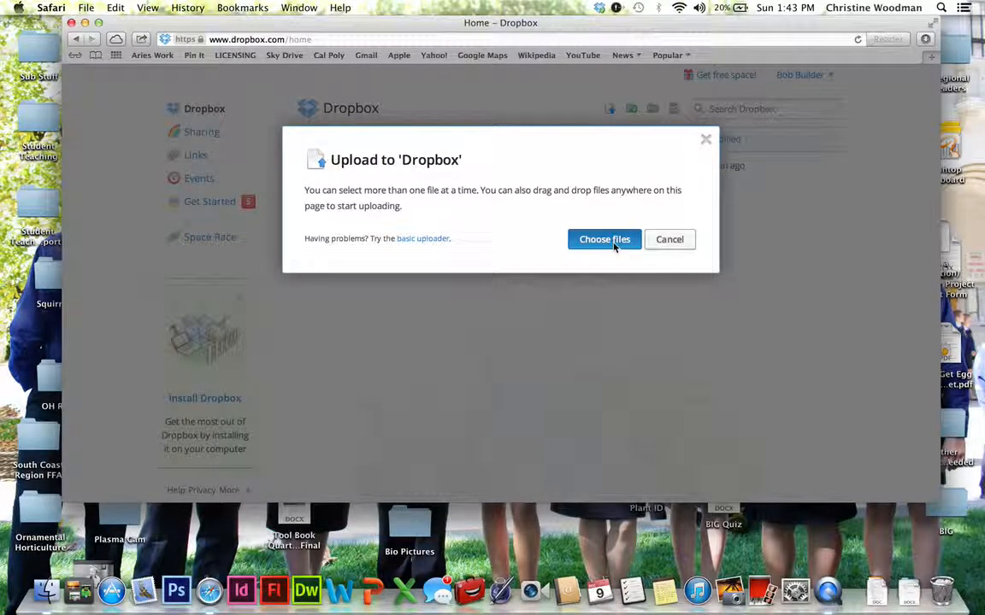
# - Upload Anticodon.png from the Desktop into the Dropbox home listing
pyautogui.click(605, 239)
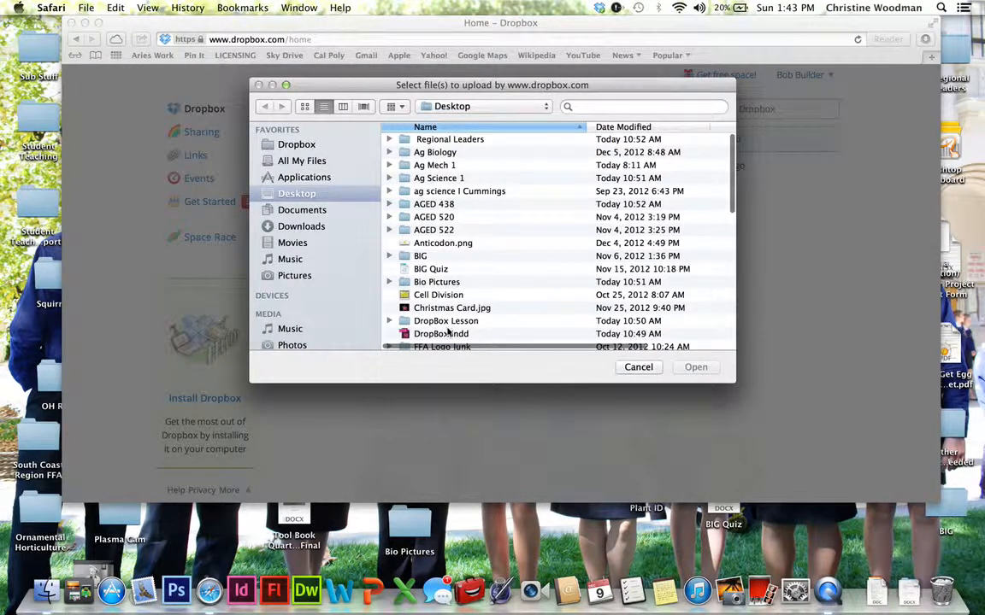
pyautogui.click(443, 243)
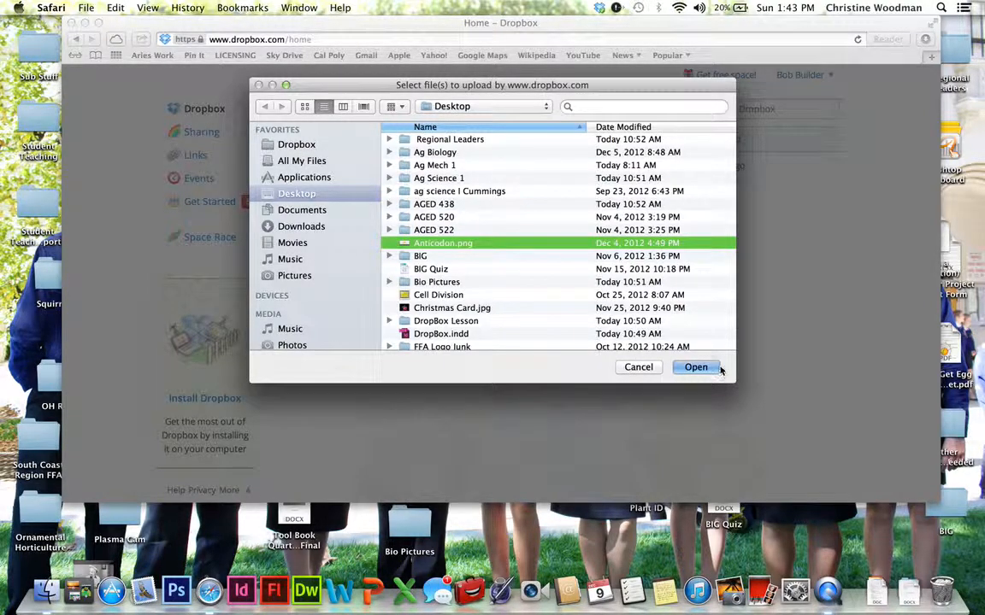
pyautogui.click(694, 366)
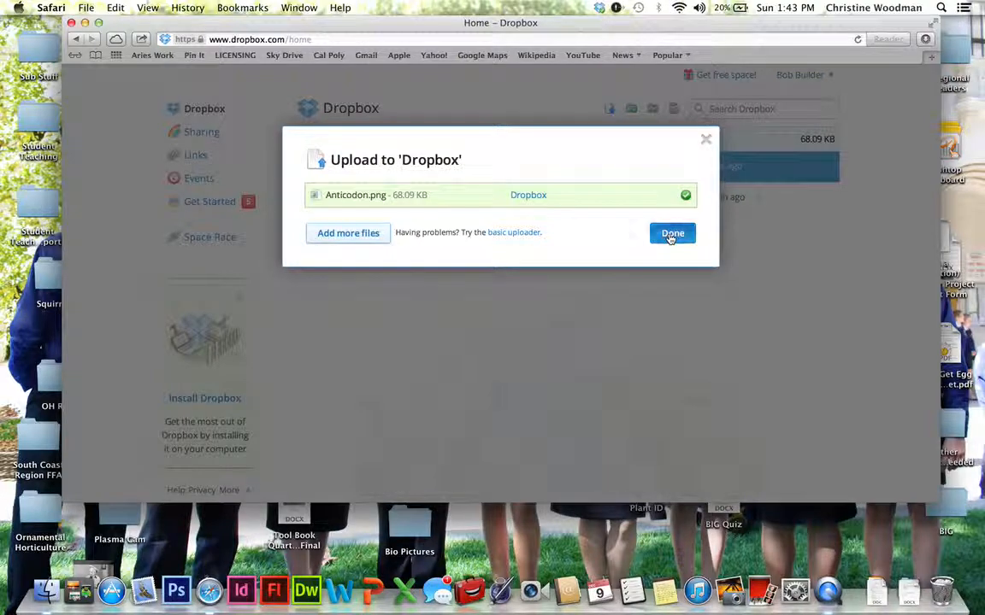
pyautogui.click(672, 233)
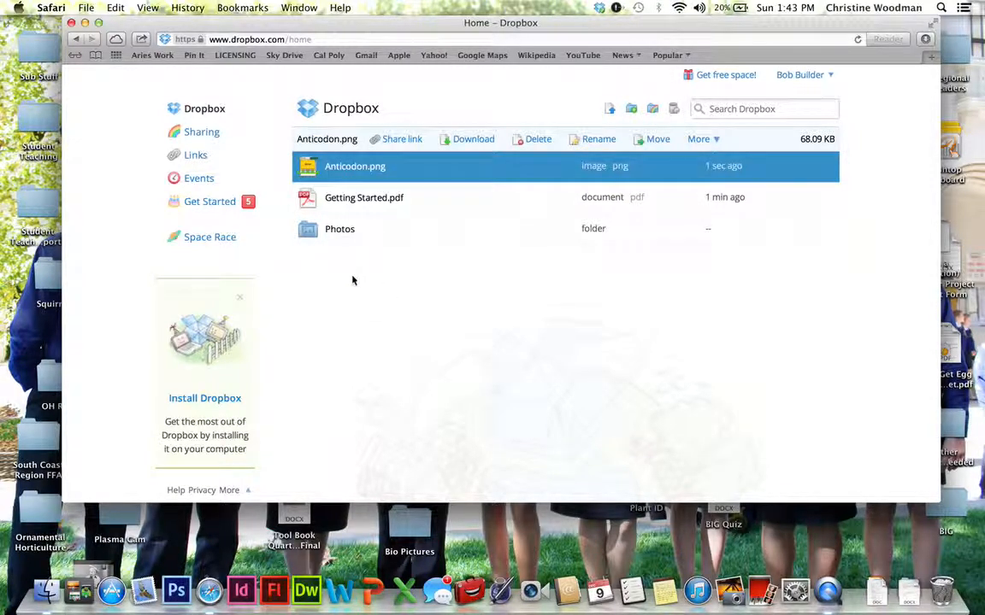
pyautogui.moveTo(631, 110)
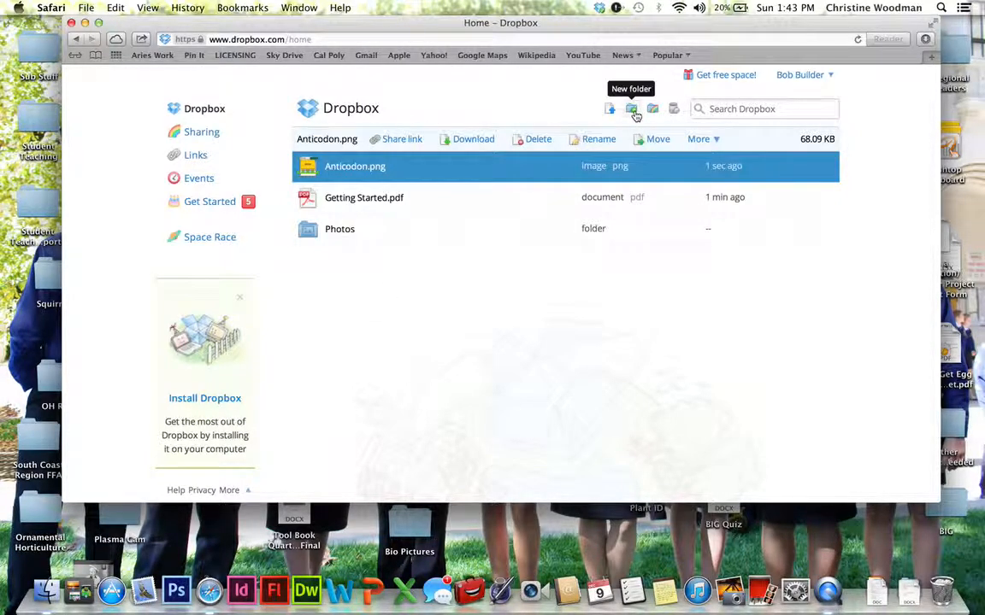
# - Create a new folder named Ag Biology in the home listing
pyautogui.click(630, 109)
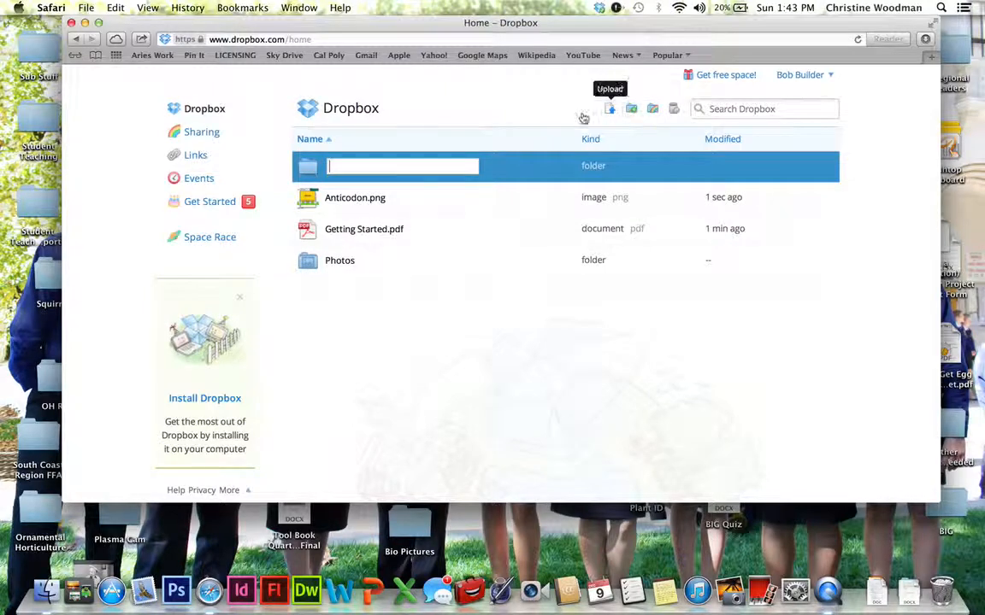
pyautogui.write('Ag B')
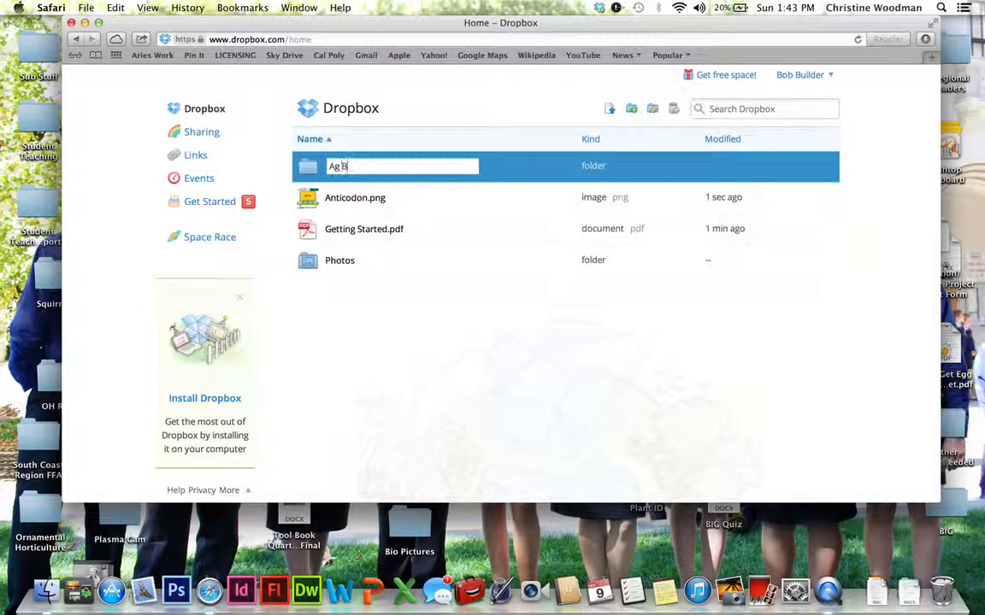
pyautogui.write('iology')
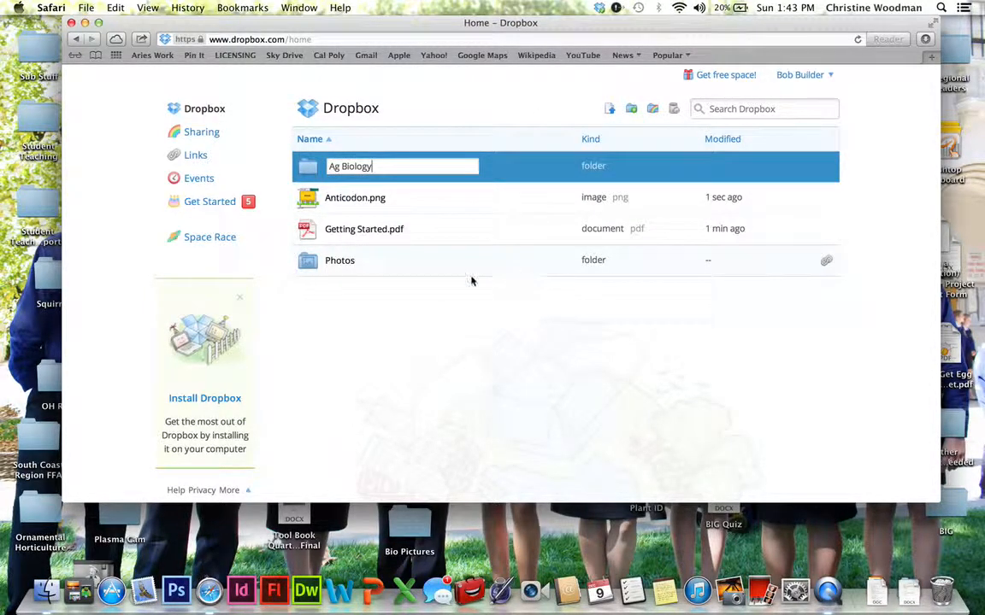
pyautogui.press('Return')
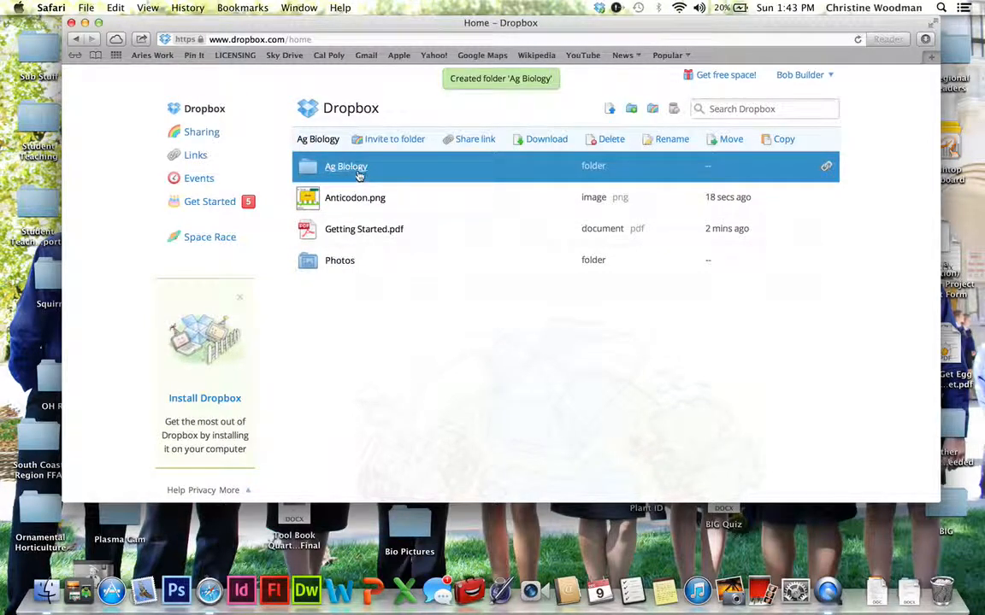
pyautogui.moveTo(653, 109)
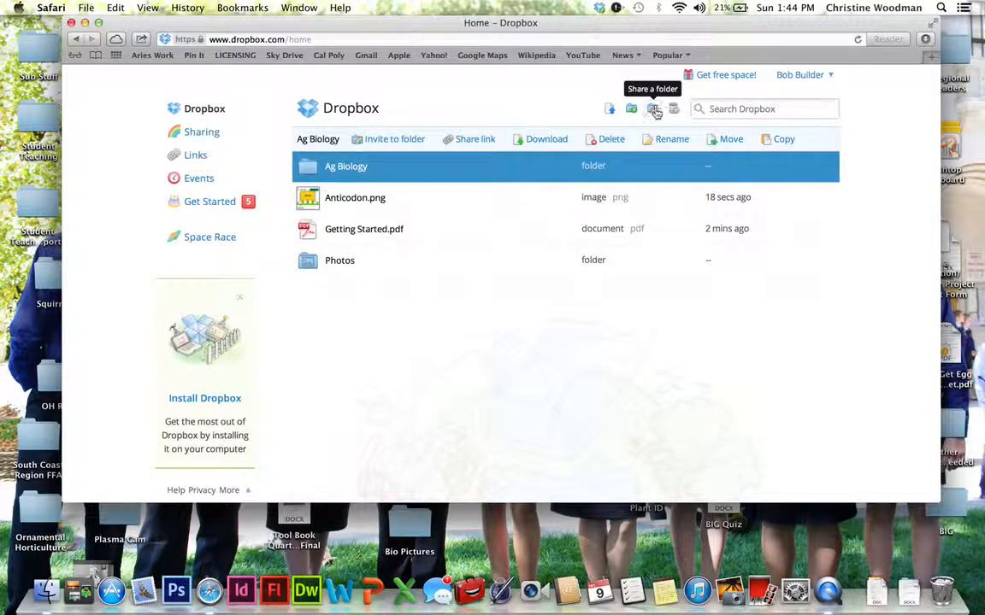
pyautogui.moveTo(646, 130)
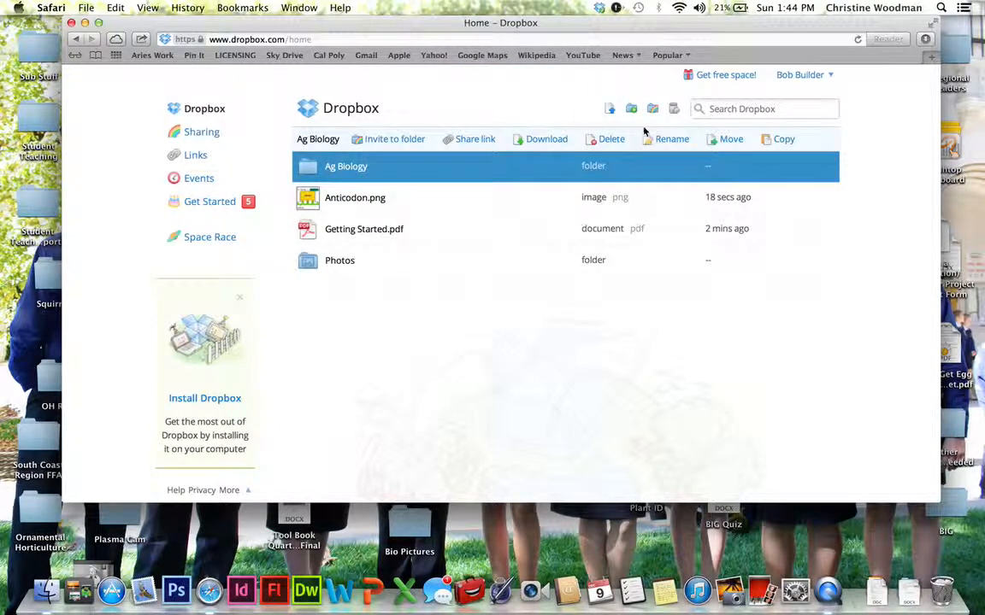
pyautogui.moveTo(674, 109)
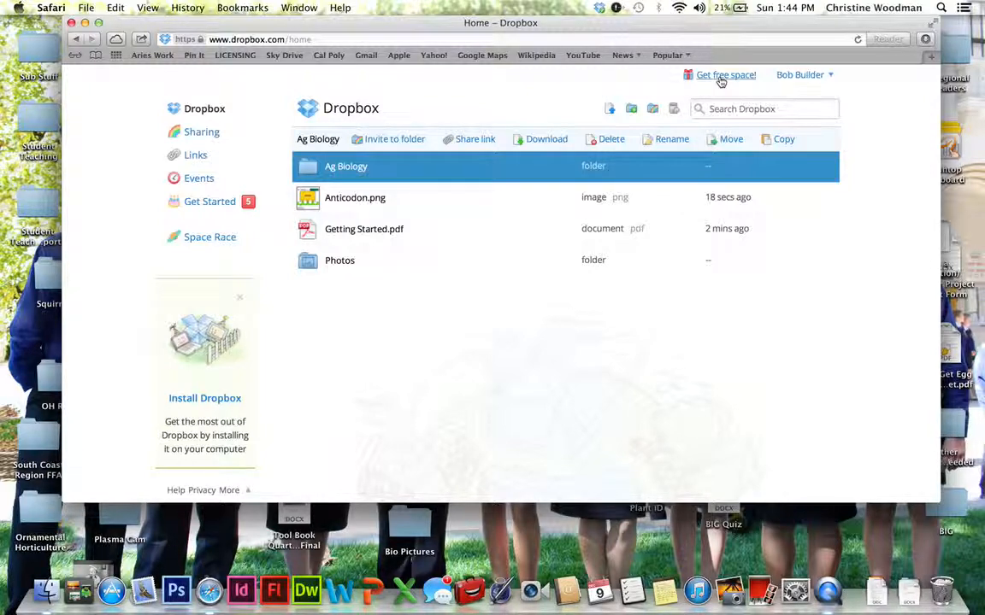
pyautogui.click(724, 75)
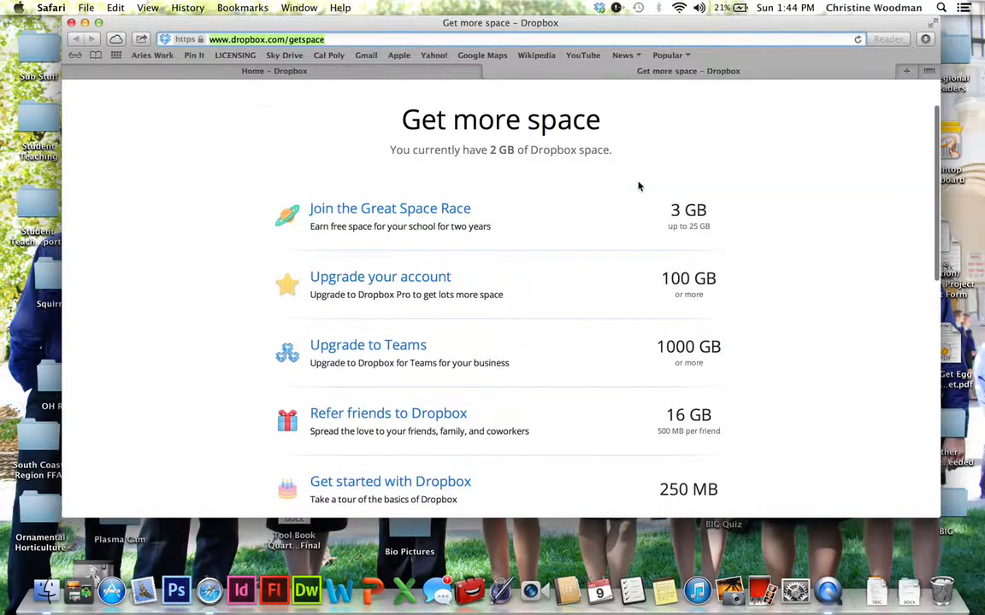
pyautogui.scroll(-3)
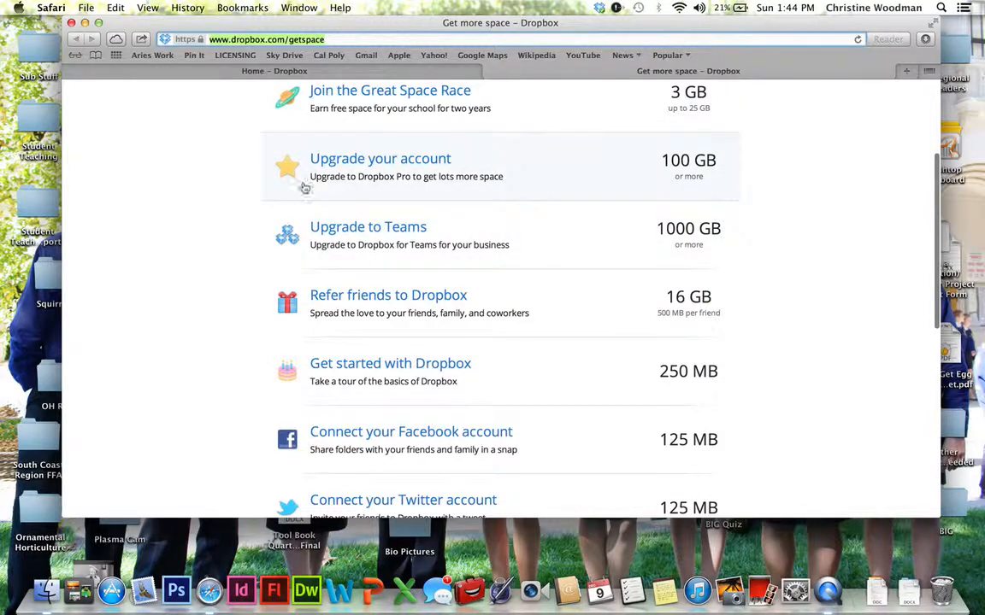
pyautogui.moveTo(419, 176)
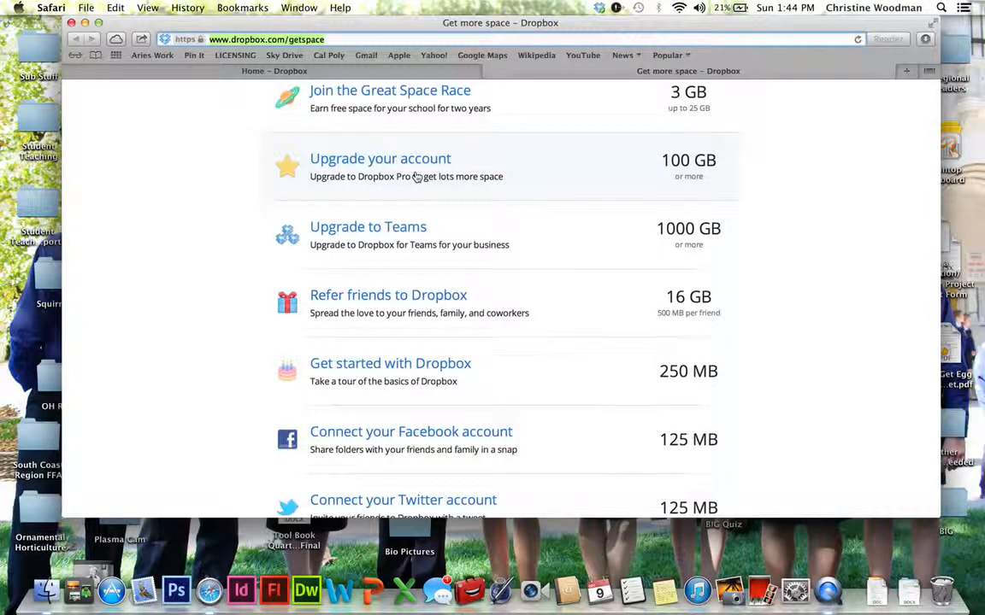
pyautogui.moveTo(499, 164)
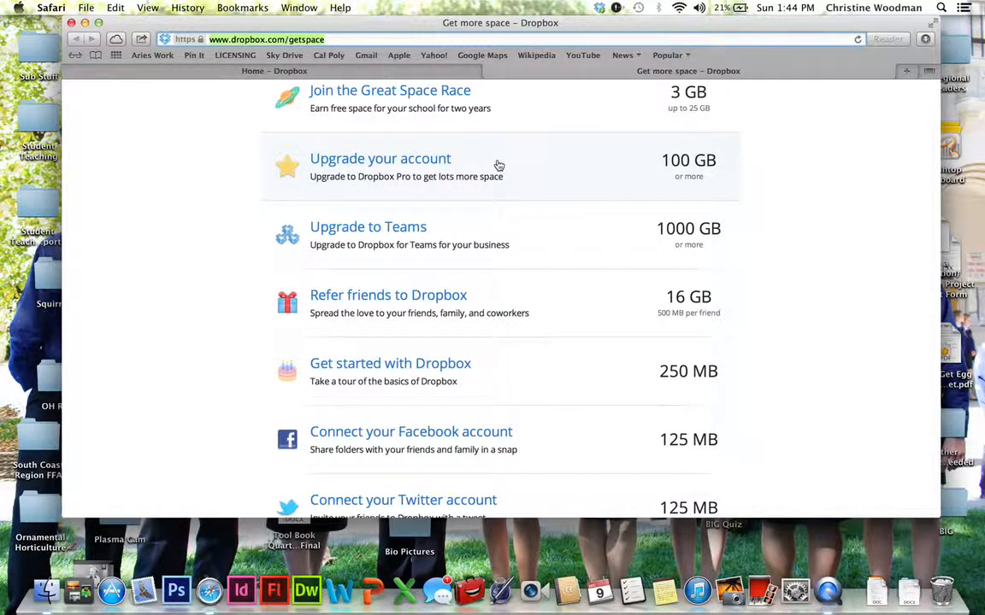
pyautogui.scroll(-3)
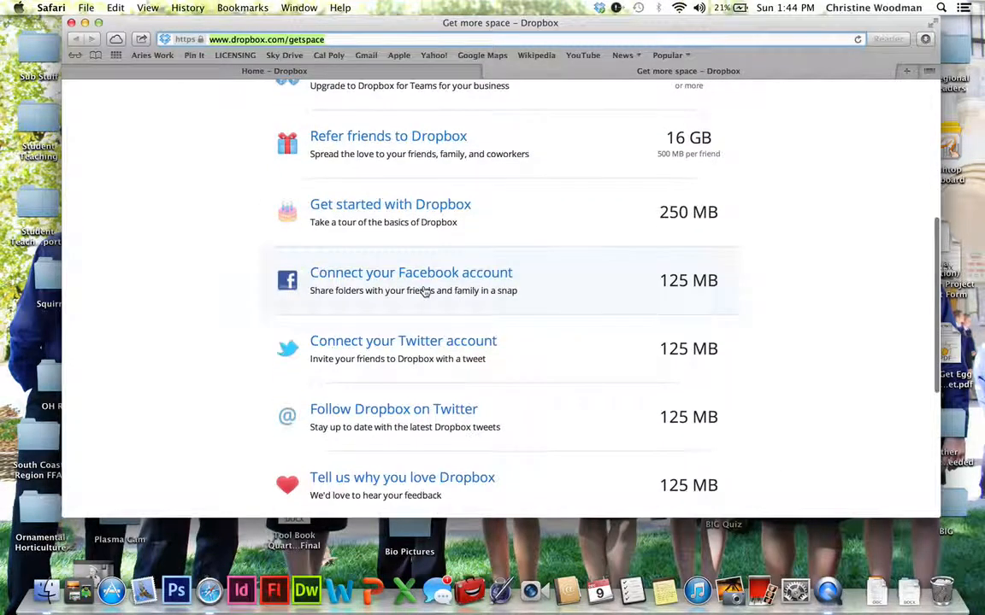
pyautogui.scroll(-3)
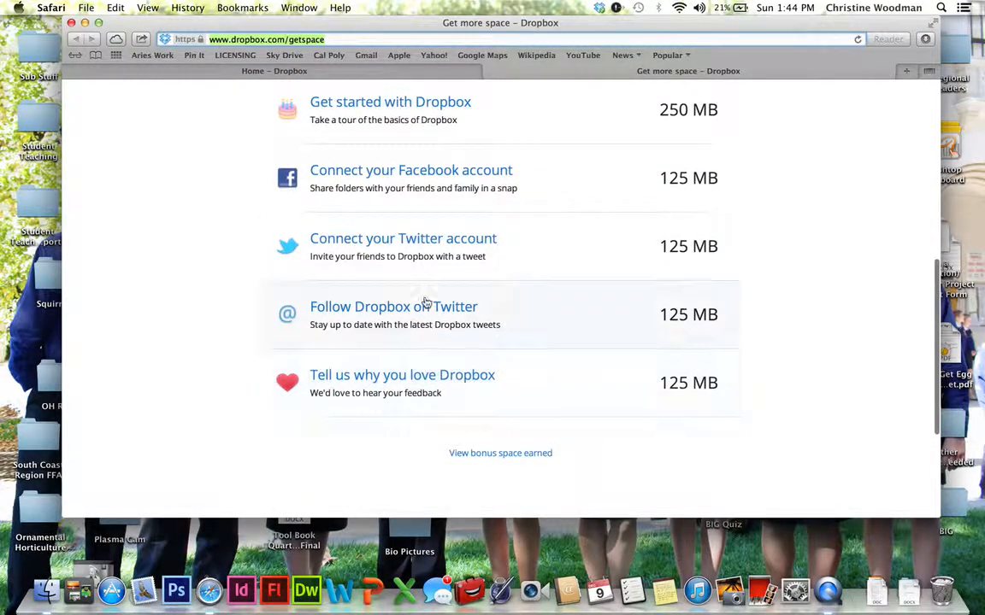
pyautogui.scroll(3)
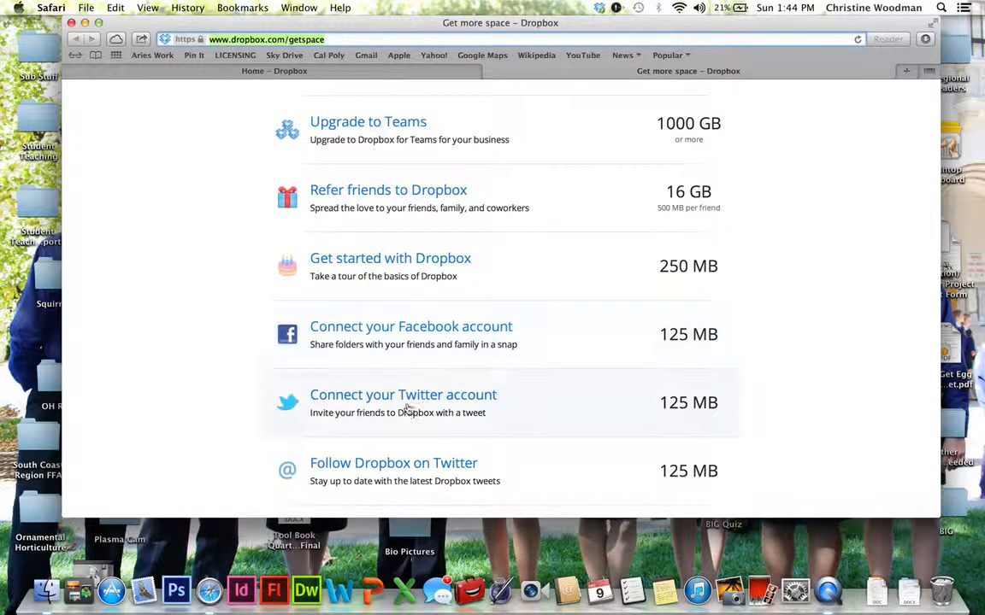
pyautogui.scroll(-3)
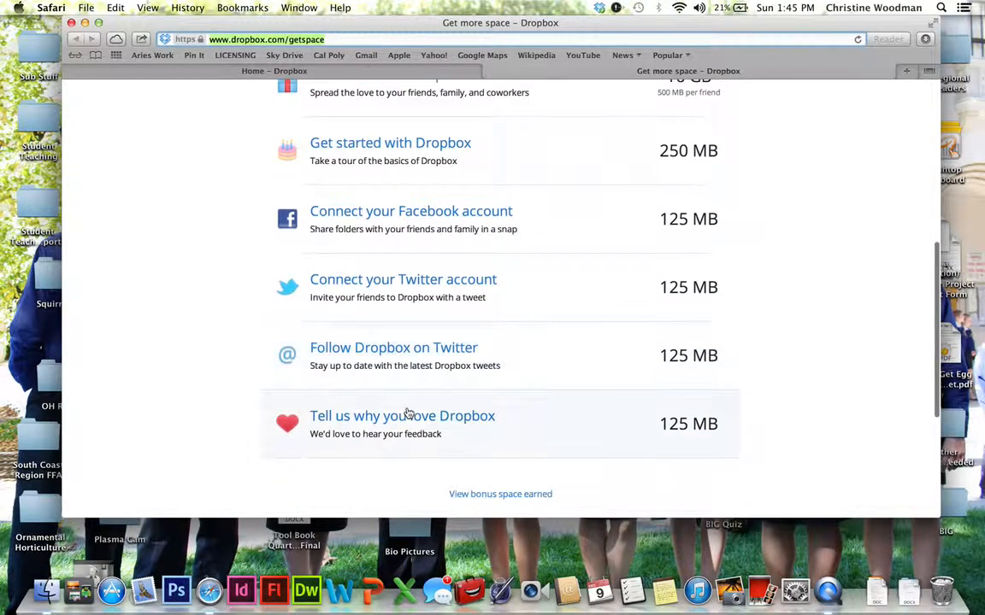
pyautogui.scroll(3)
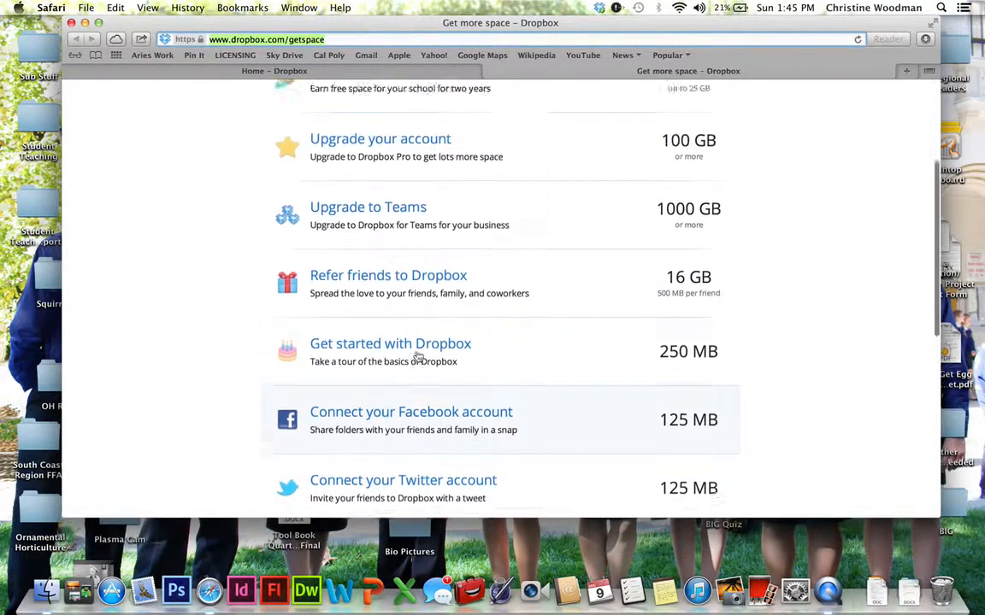
pyautogui.scroll(3)
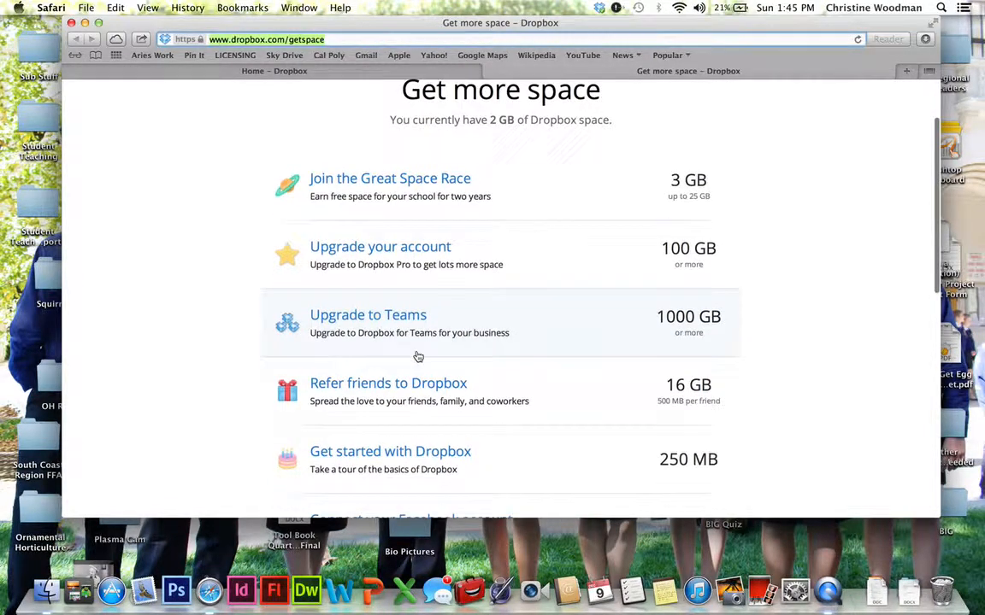
pyautogui.scroll(3)
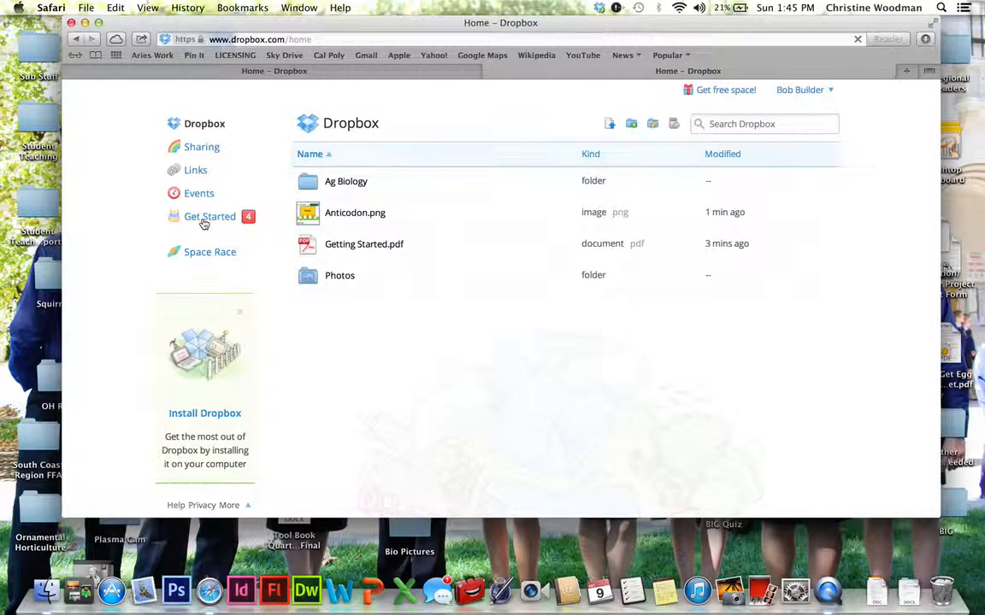
# - Review the Get Started page showing the put-files quest complete and four steps left
pyautogui.click(208, 215)
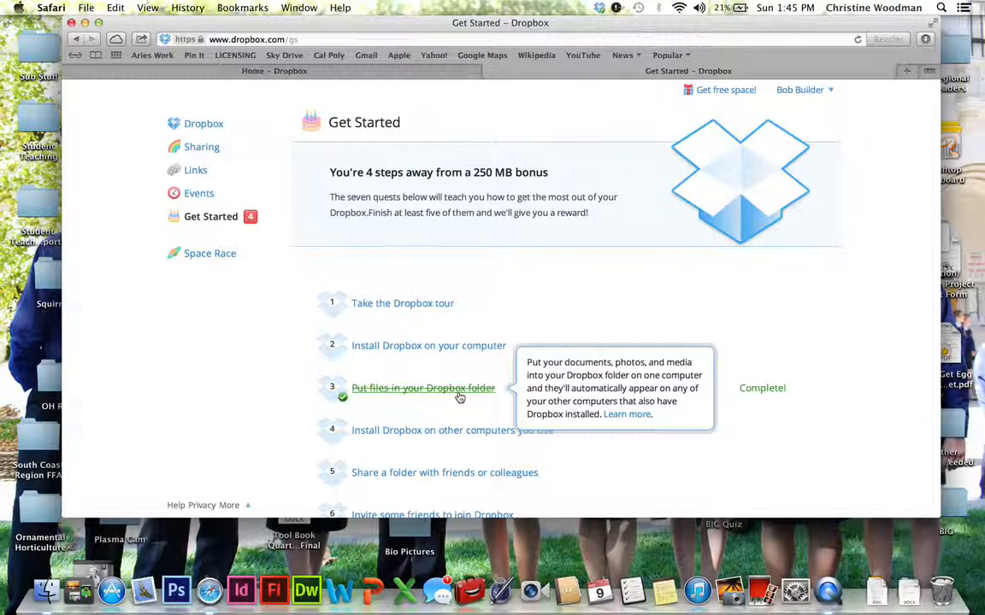
pyautogui.scroll(-3)
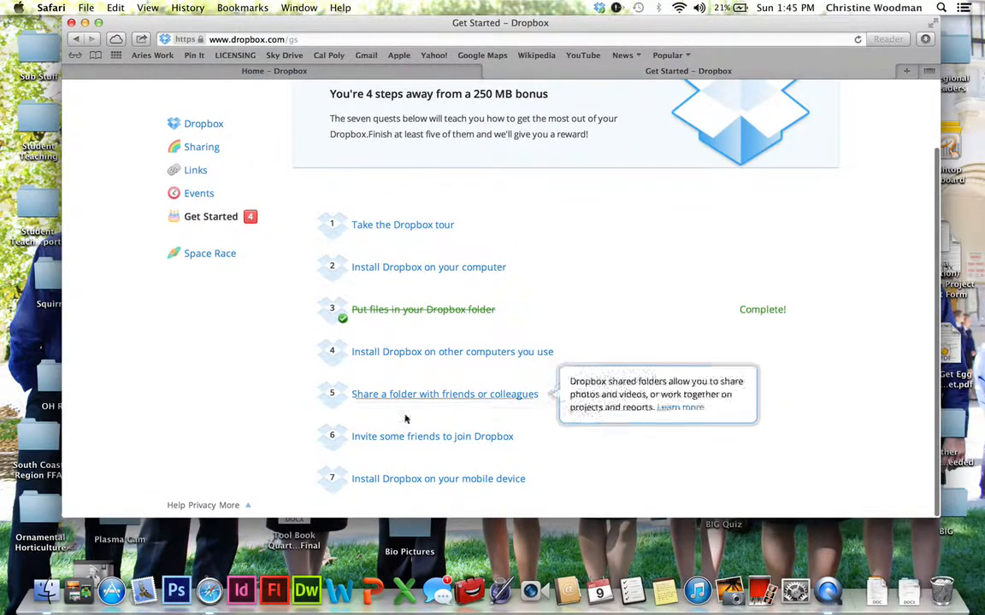
pyautogui.moveTo(271, 202)
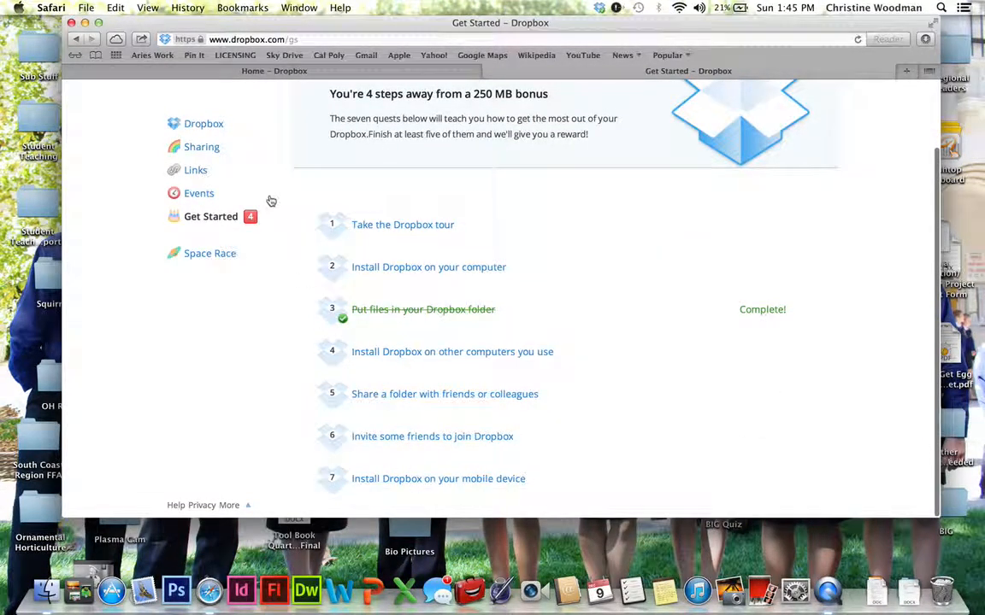
pyautogui.scroll(3)
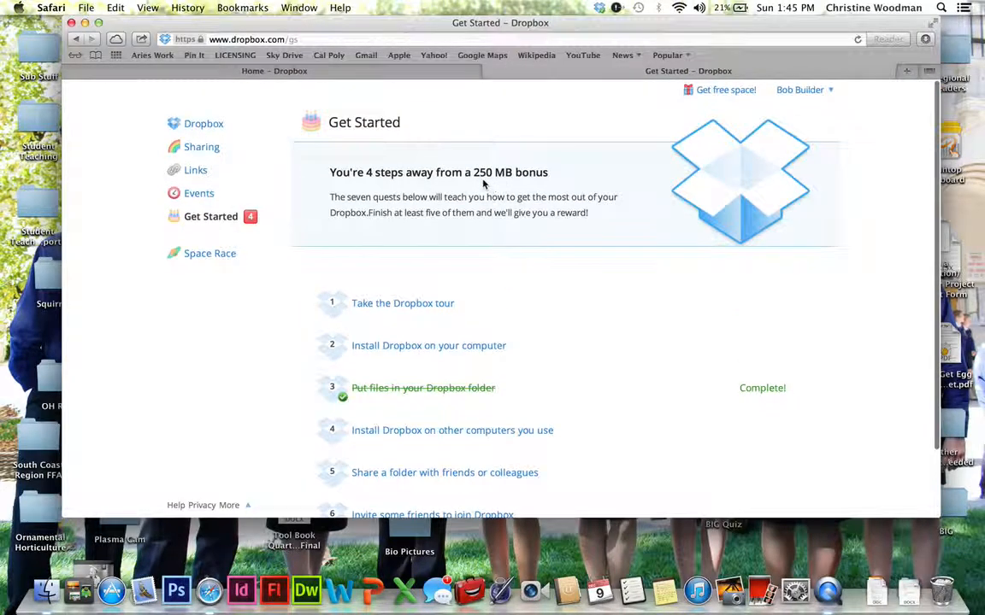
pyautogui.moveTo(513, 187)
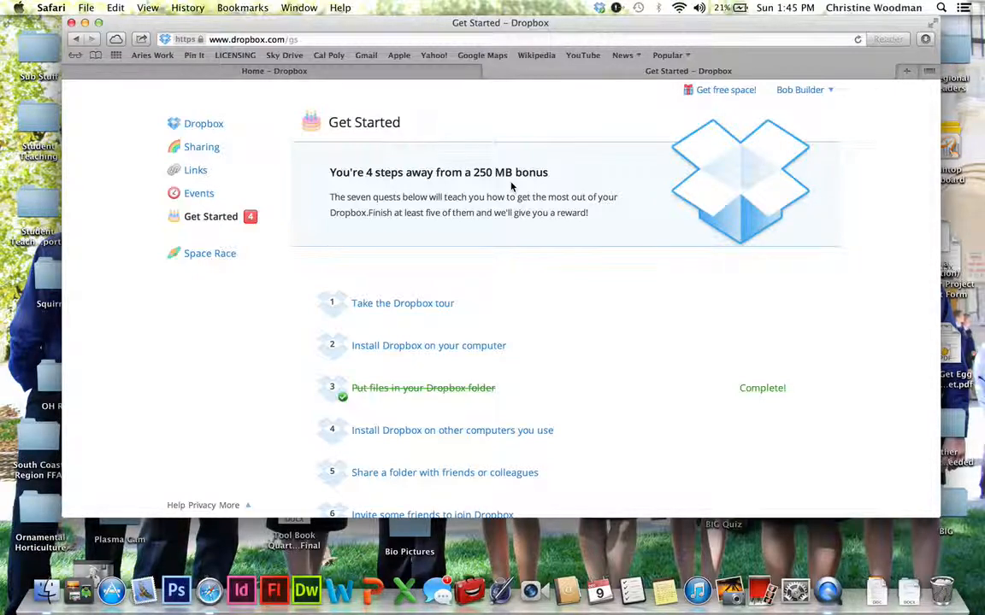
pyautogui.moveTo(197, 154)
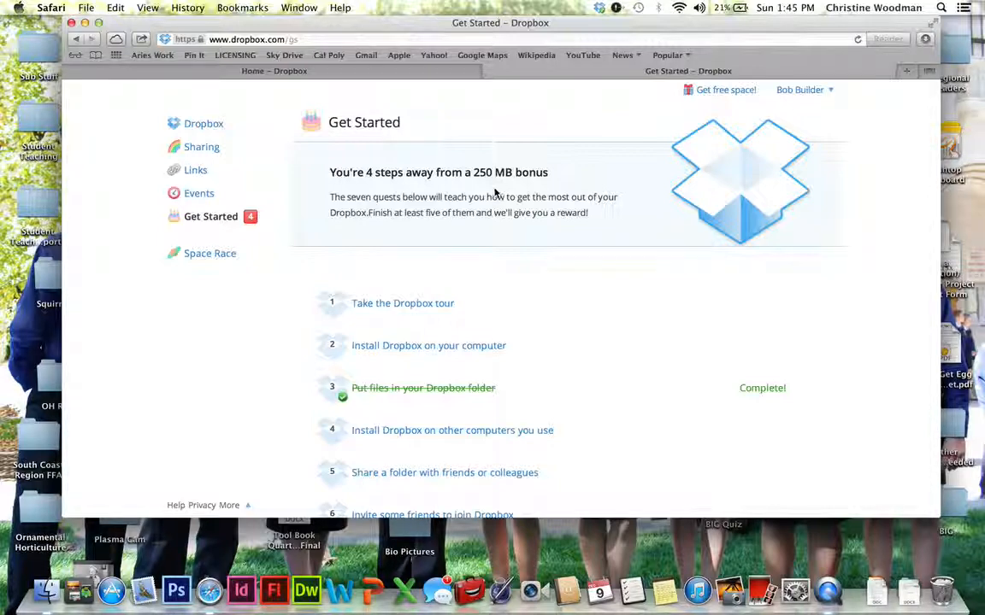
pyautogui.moveTo(191, 278)
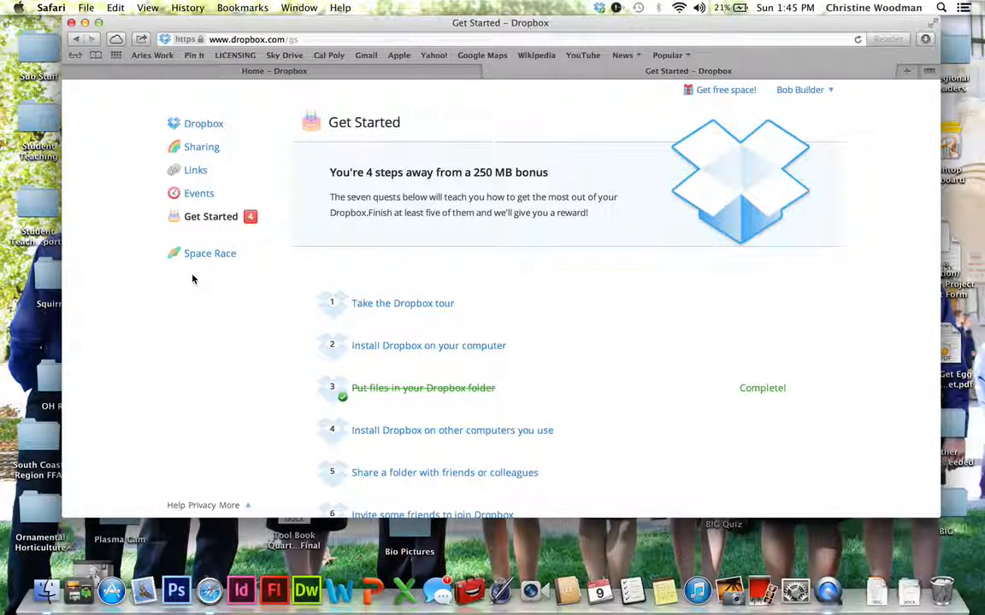